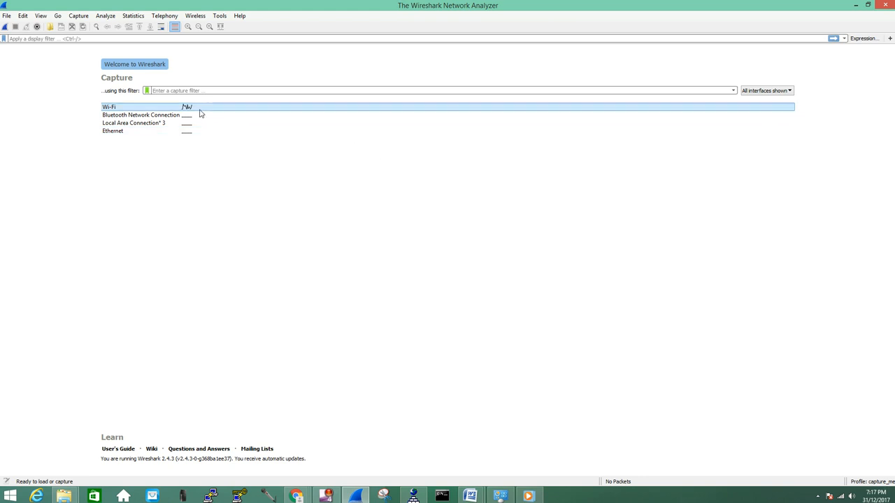
mouse_move(190, 108)
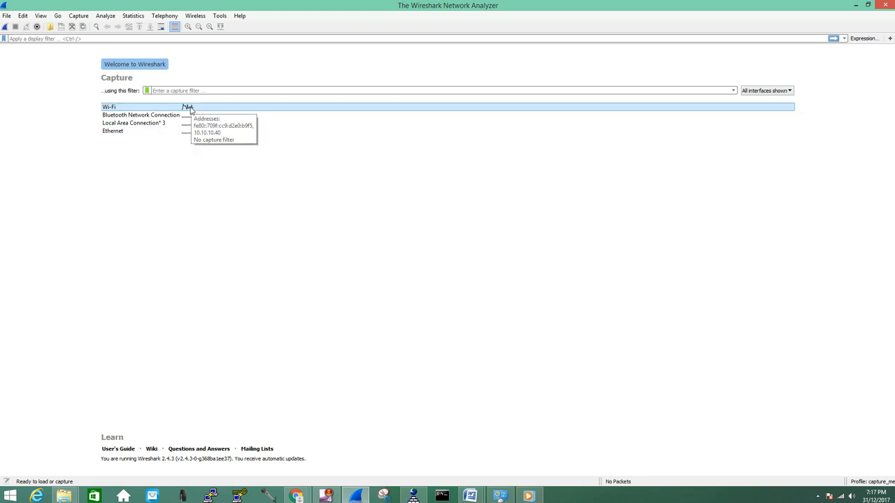
mouse_move(614, 323)
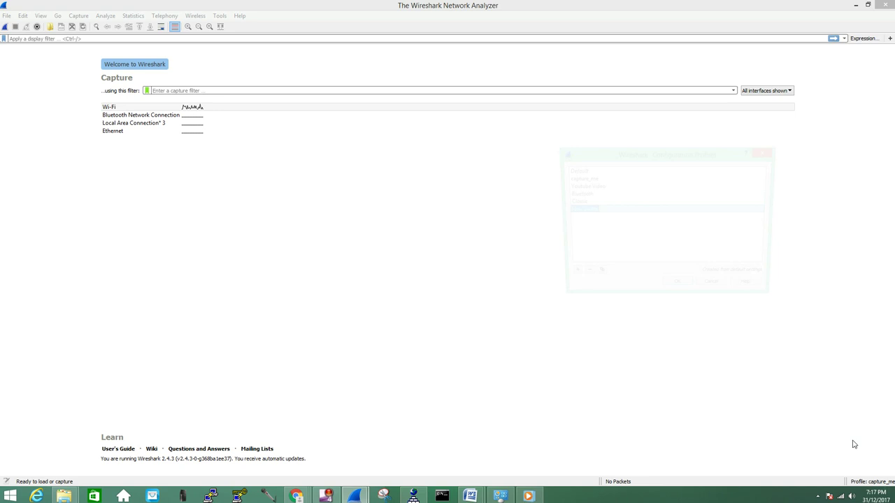
Add a configuration profile named TEST_PROFILE and confirm it as active
left_click(567, 277)
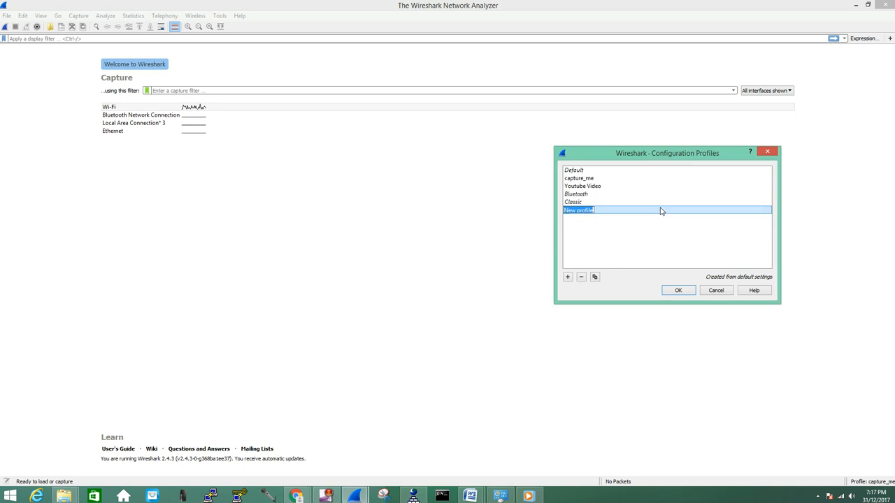
type("TEST")
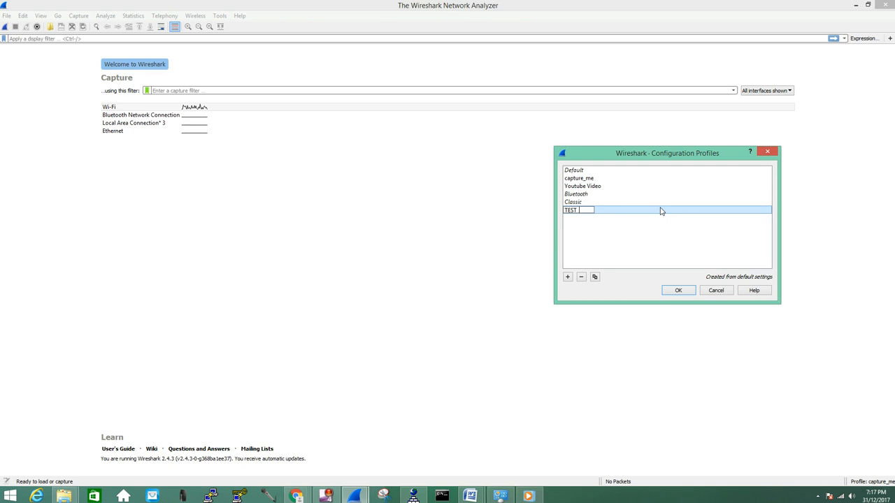
type("PROFILE")
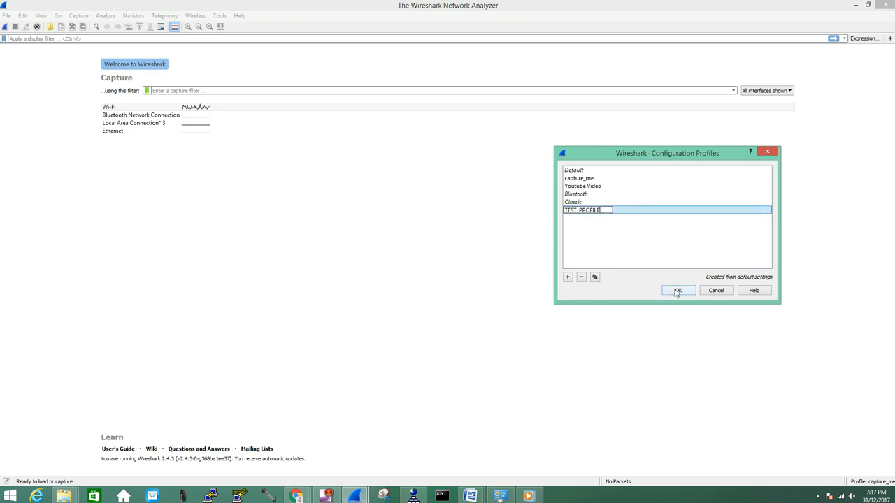
left_click(677, 290)
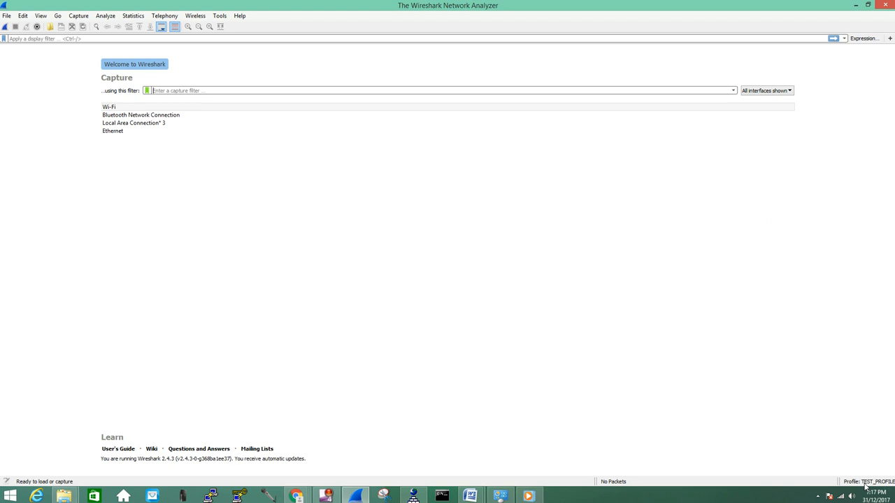
mouse_move(278, 255)
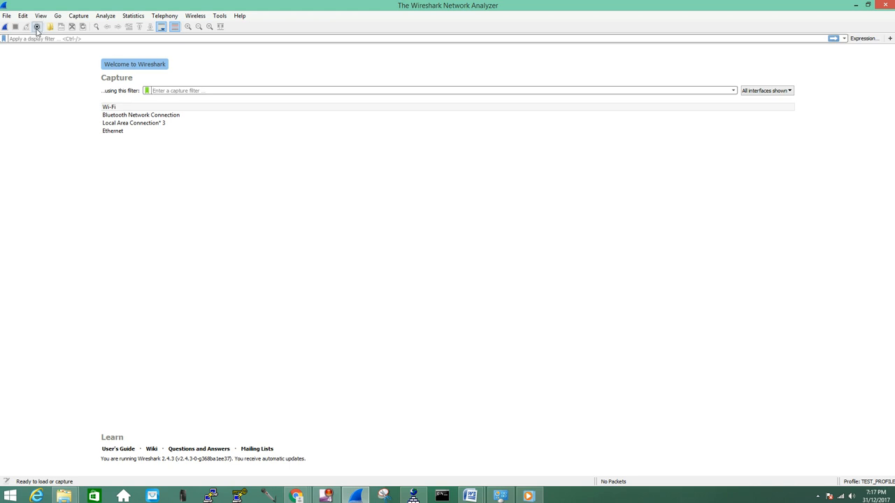
In Capture Options, select the Wi-Fi interface and show the Output settings
left_click(78, 16)
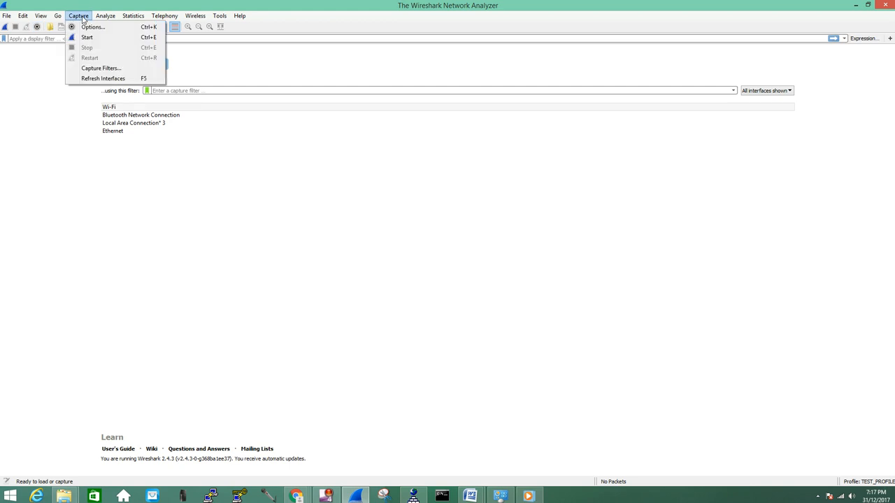
left_click(93, 26)
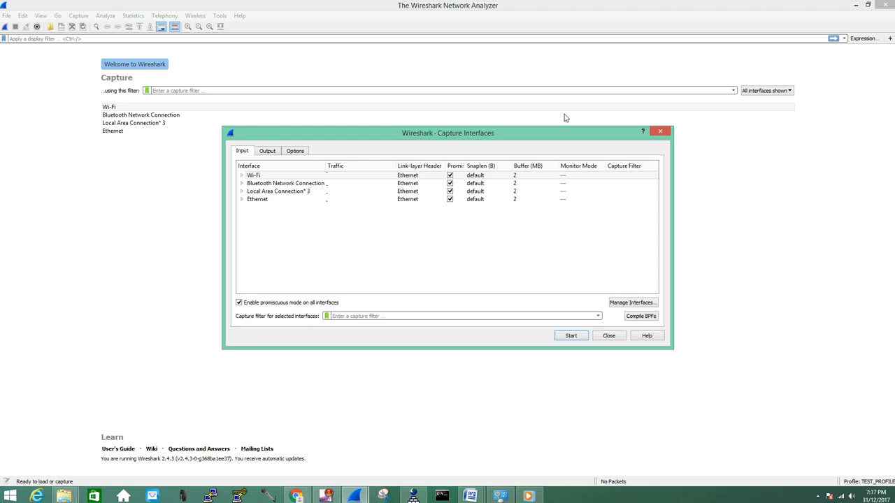
left_click(253, 175)
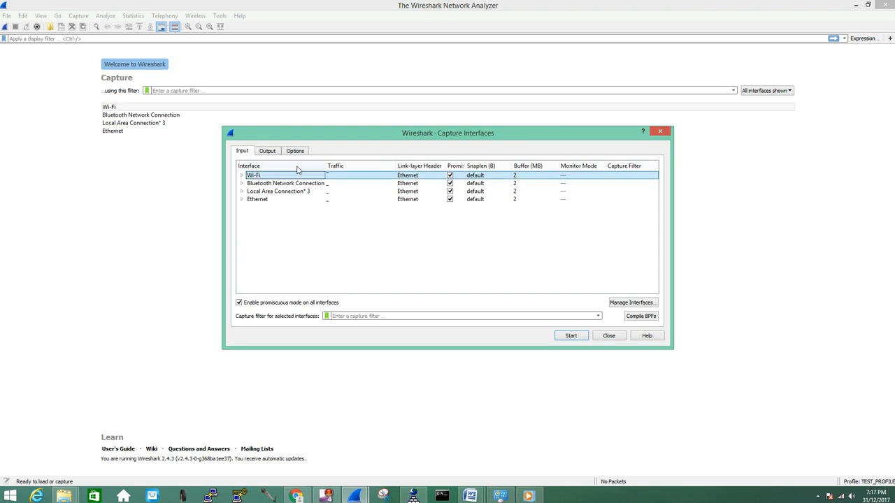
left_click(267, 151)
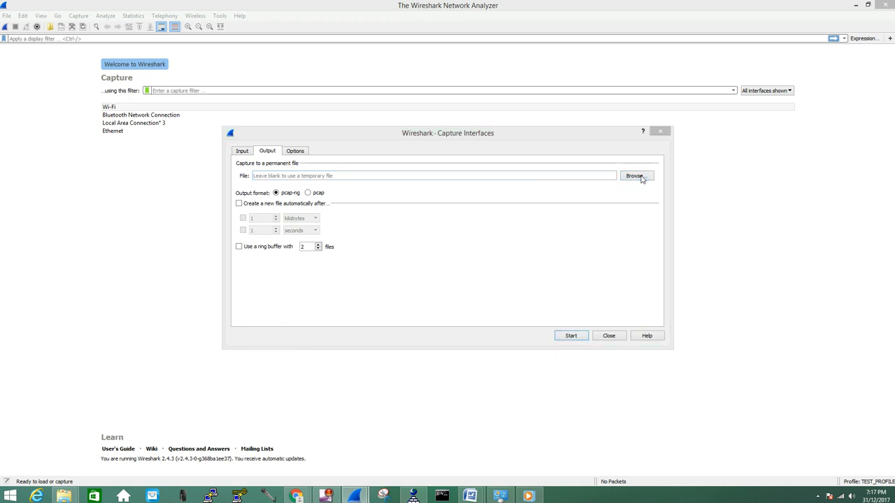
Browse for a capture file and enter TEST_CAPTURE as its name
left_click(634, 175)
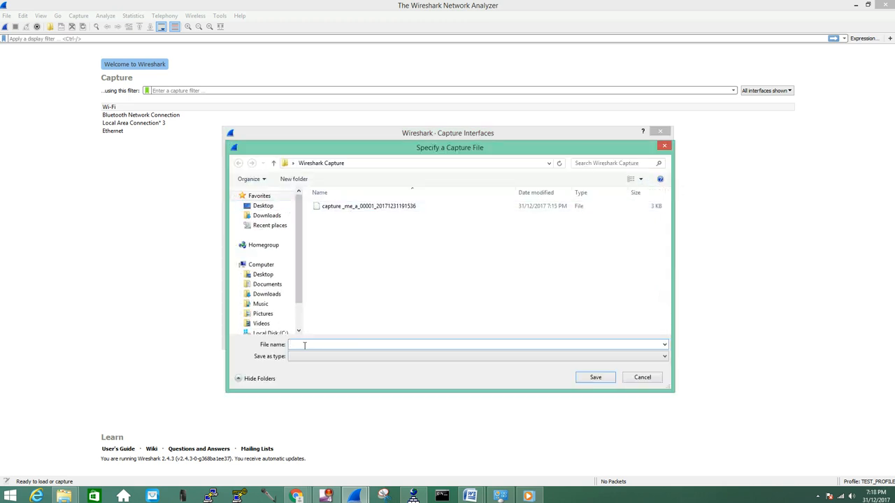
type("TEST")
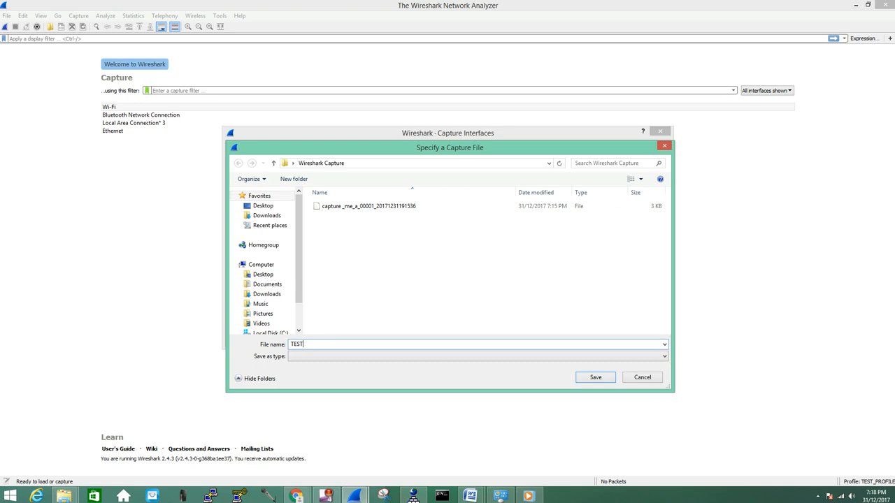
type("_CAPTURE")
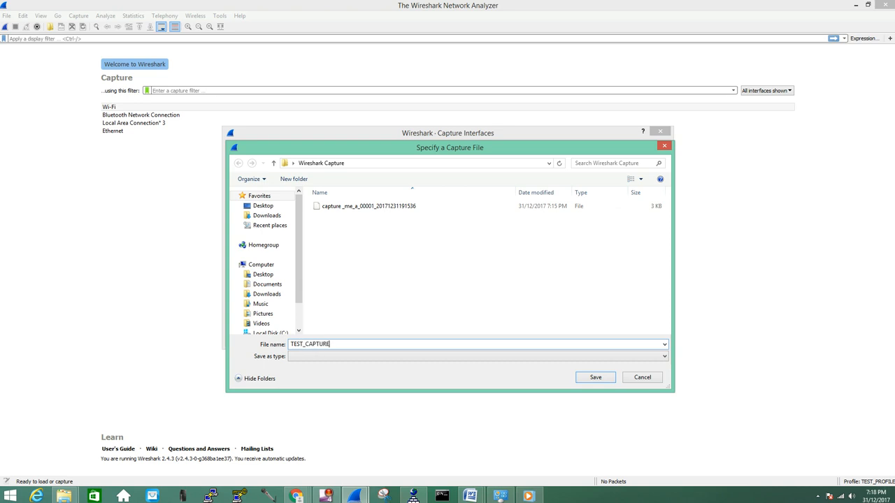
mouse_move(569, 353)
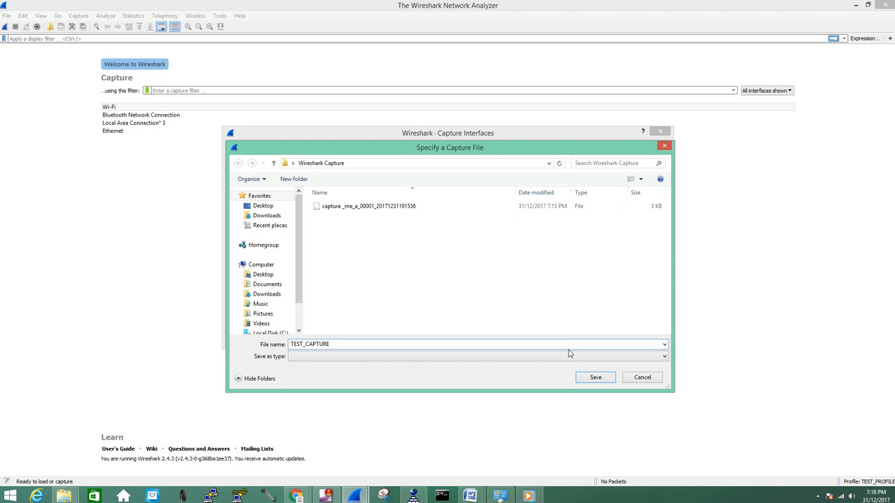
Save to TEST_CAPTURE in pcap format, review Options, then return to Input
left_click(595, 377)
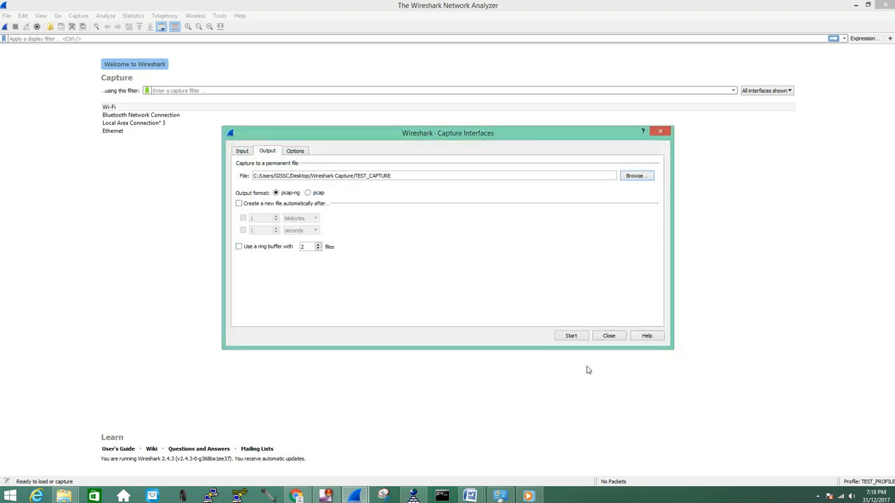
mouse_move(311, 195)
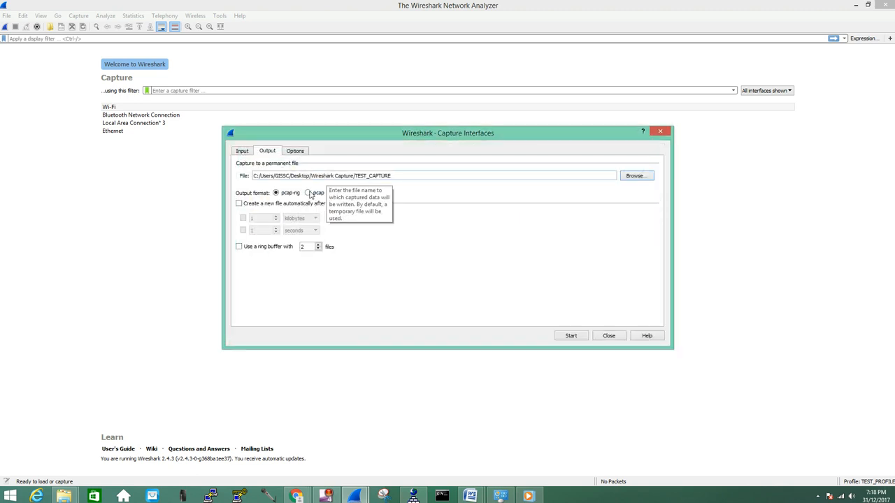
left_click(308, 193)
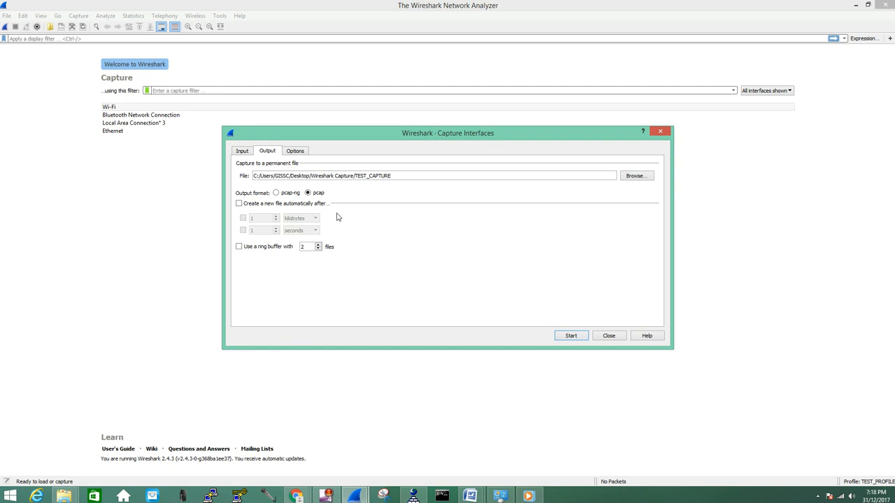
mouse_move(311, 234)
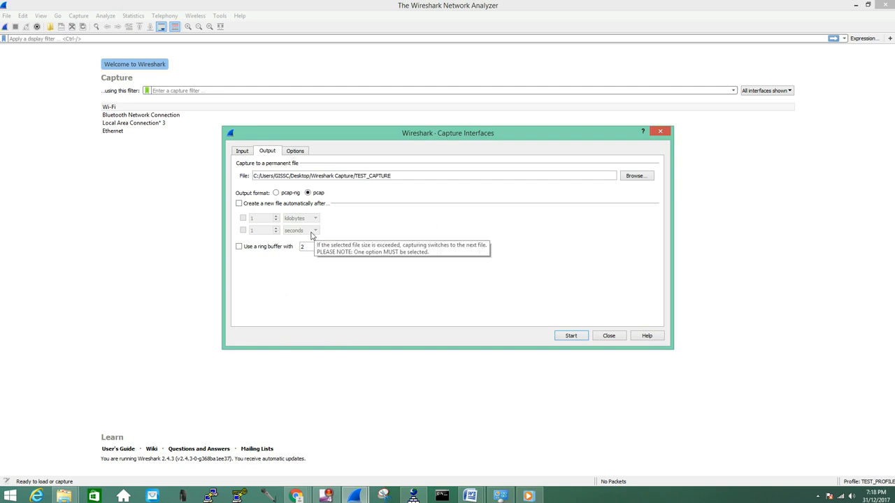
mouse_move(271, 236)
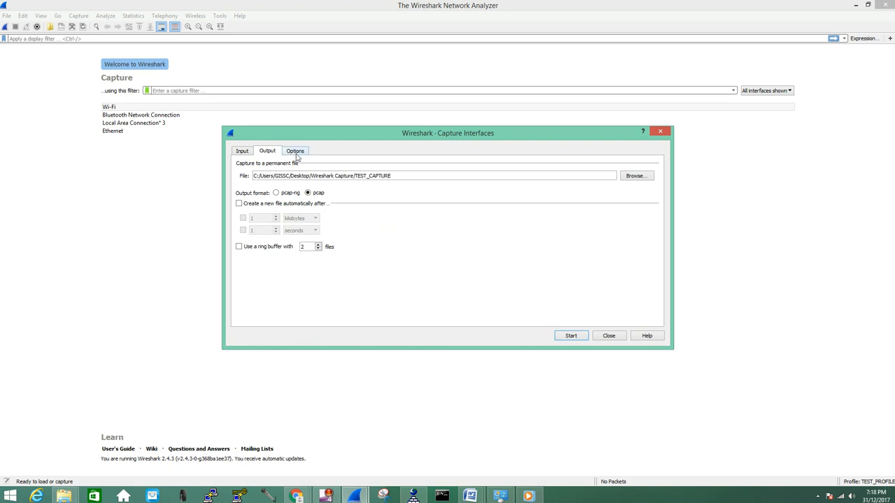
left_click(295, 151)
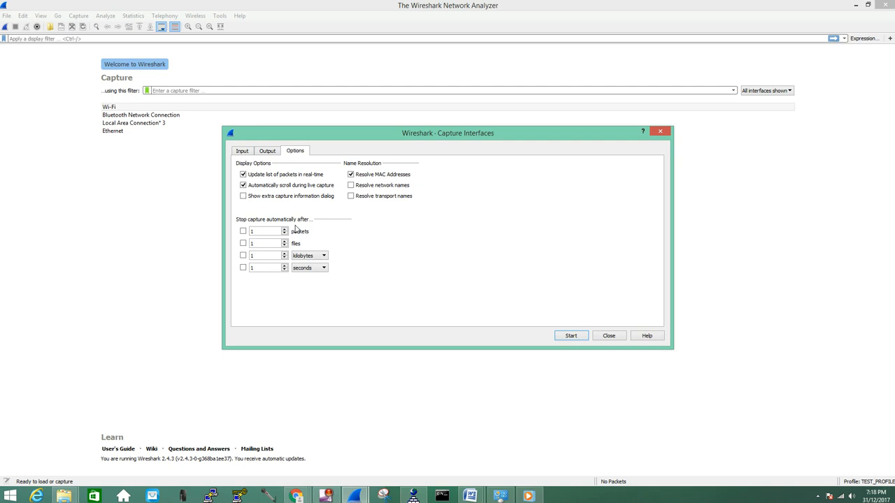
left_click(242, 150)
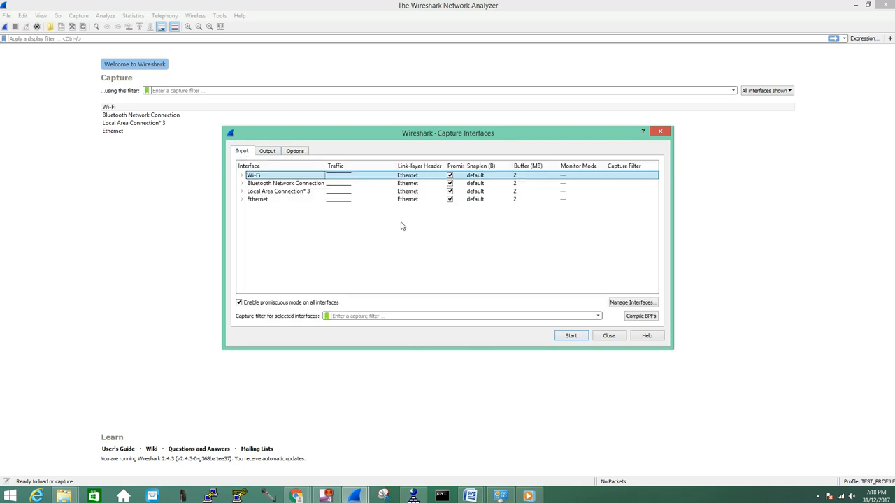
mouse_move(564, 335)
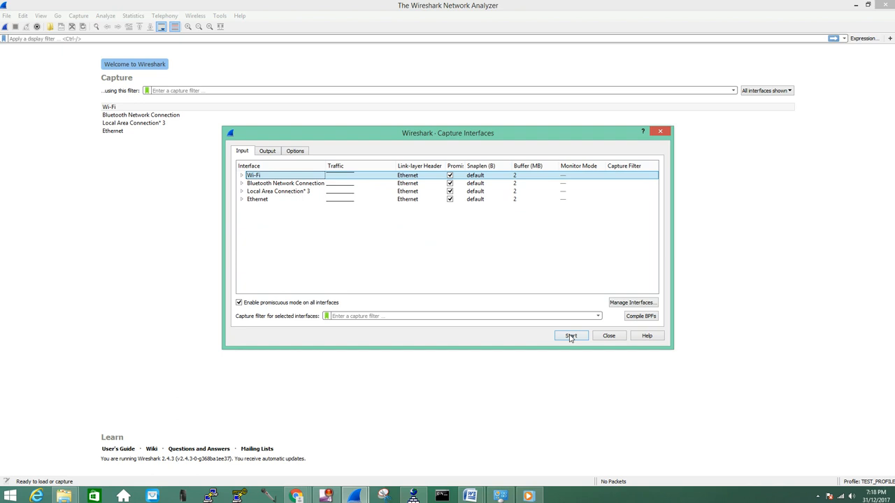
Start capturing packets on the Wi-Fi interface
left_click(571, 336)
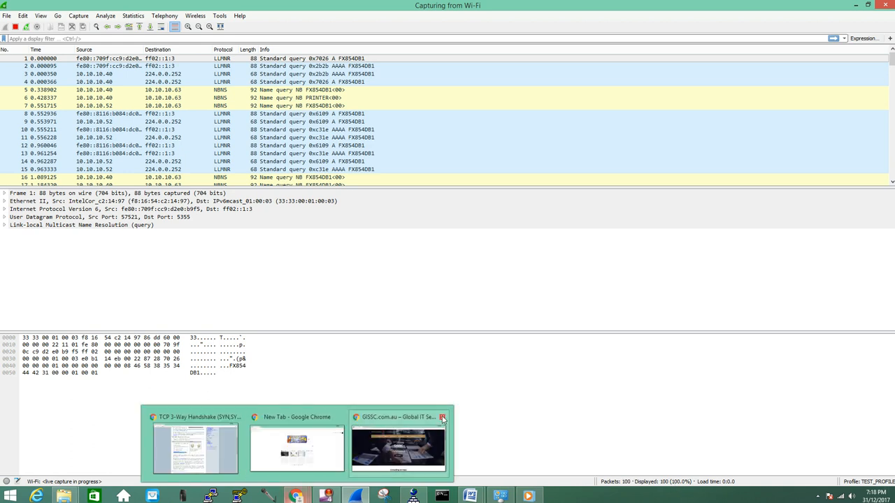
Browse gissc.com.au and Google in new Chrome tabs, then minimise Chrome
left_click(442, 417)
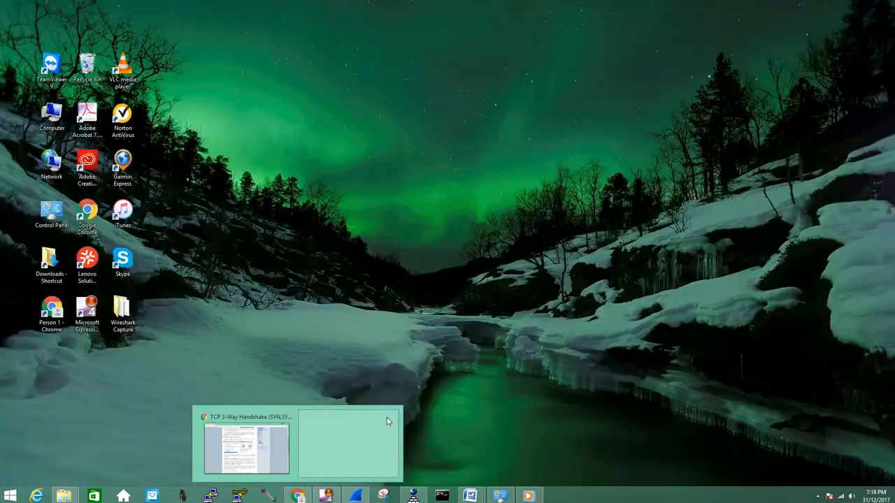
left_click(350, 444)
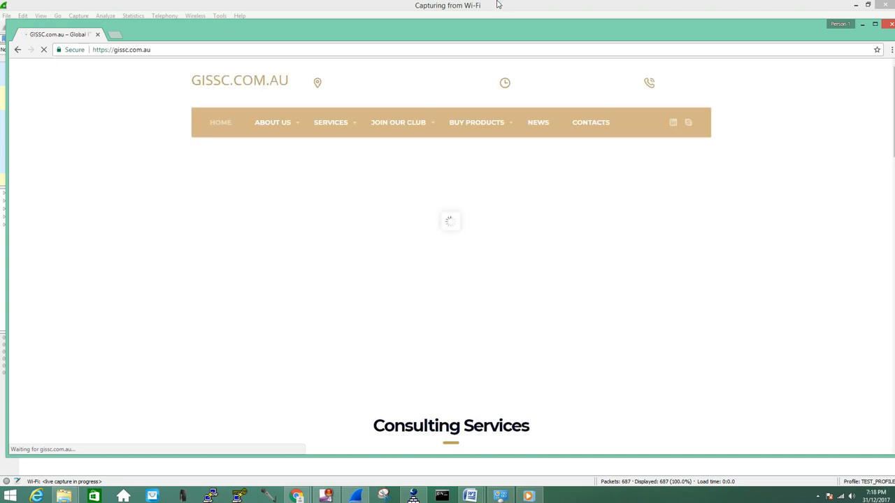
left_click(111, 34)
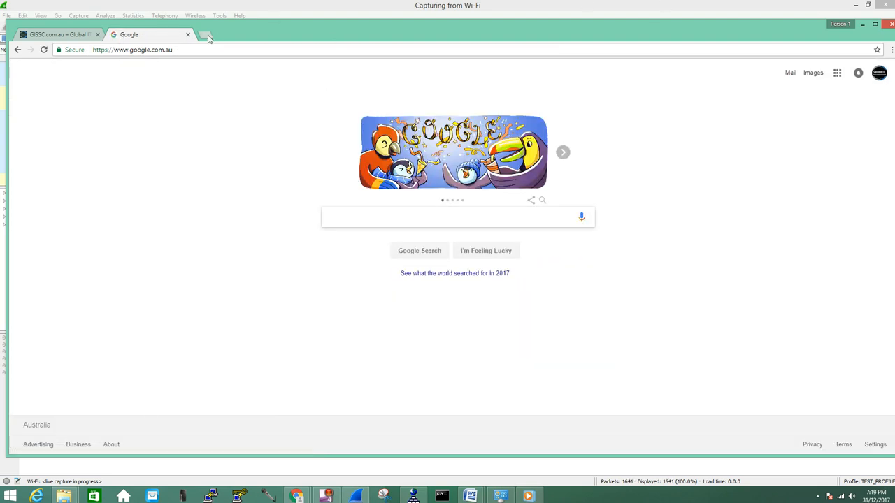
left_click(209, 35)
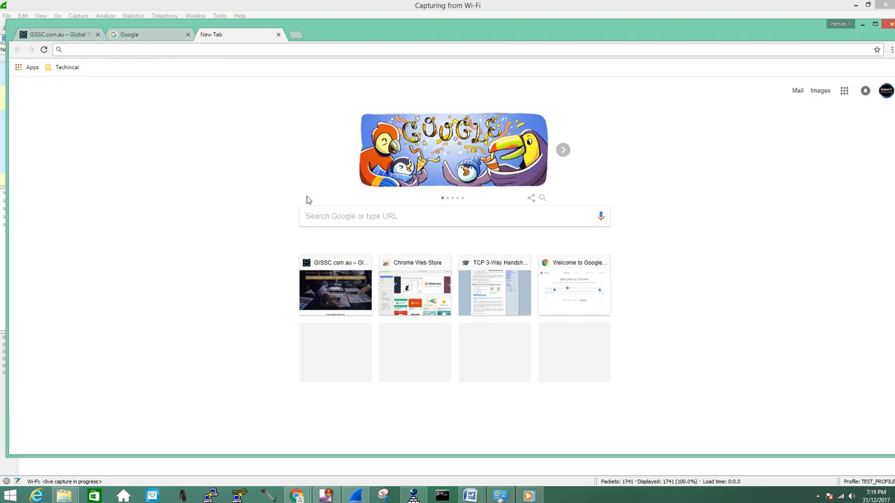
type("APP")
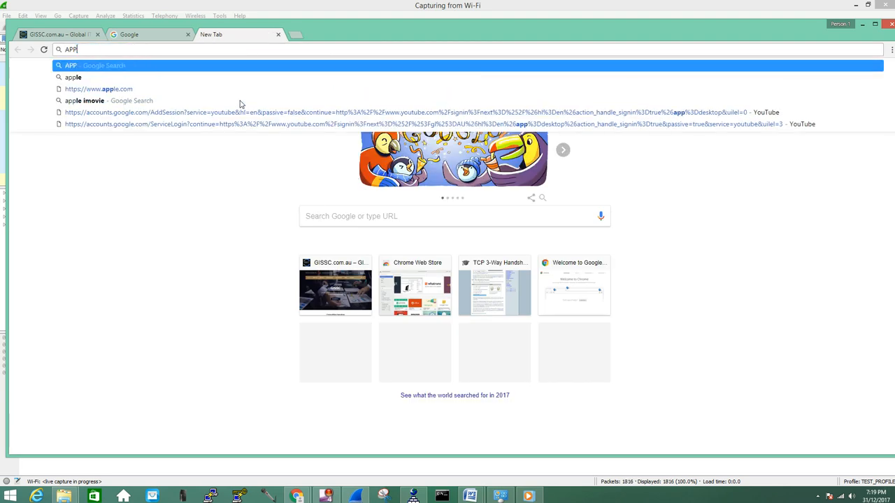
left_click(99, 89)
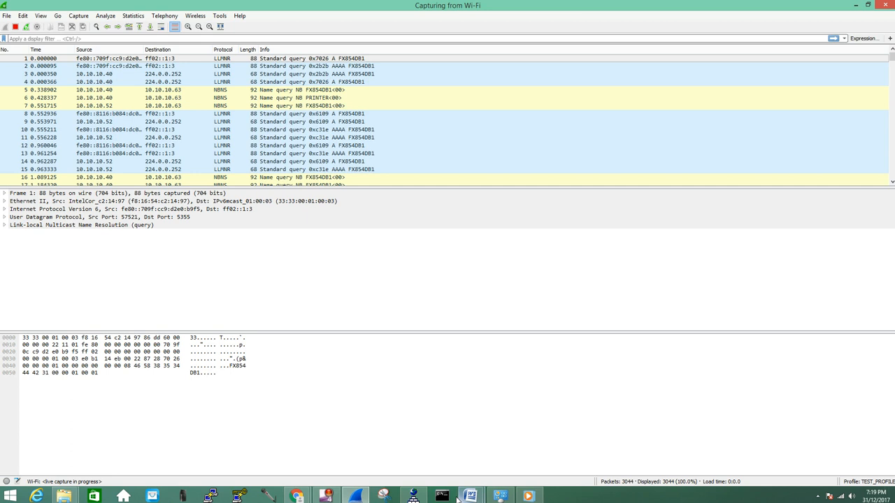
Open Command Prompt and ping google.com.au with one-byte packets
left_click(441, 495)
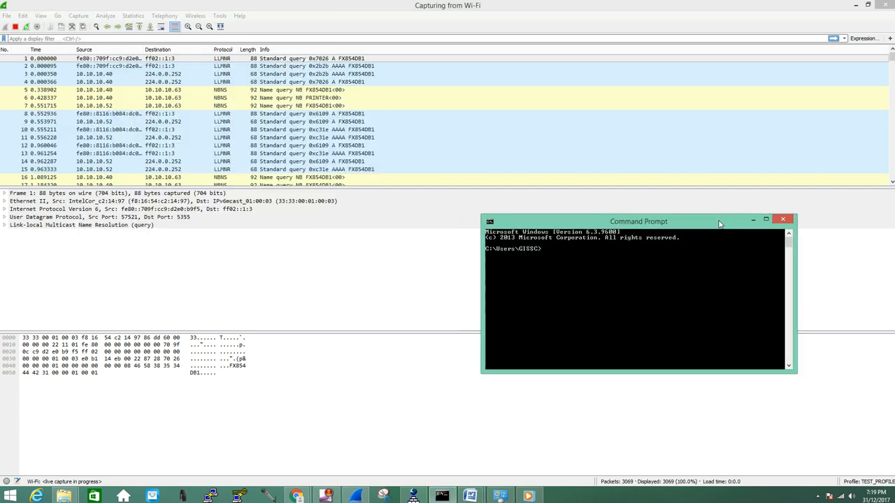
type("ping")
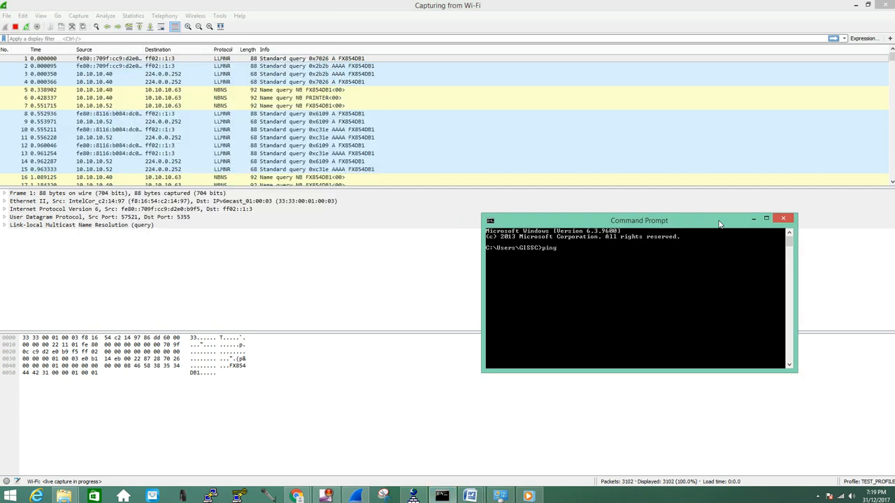
type("google.com.au -l")
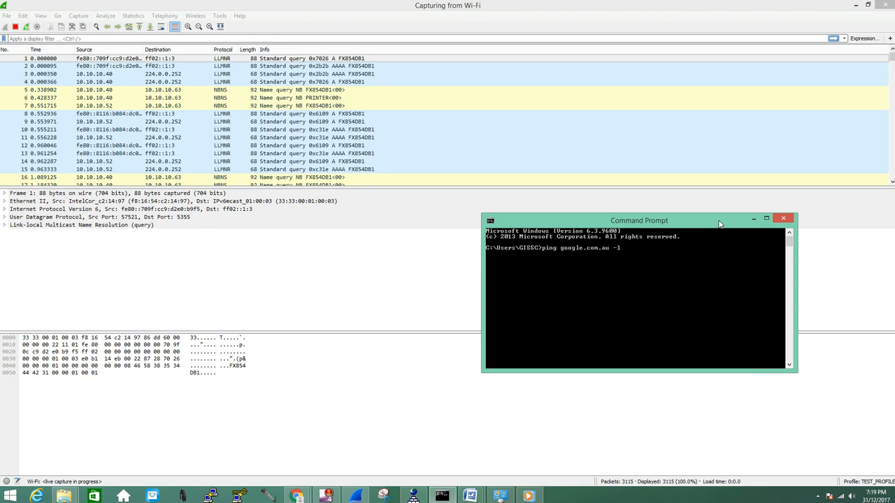
key("Return")
type("ping gisu -l 1")
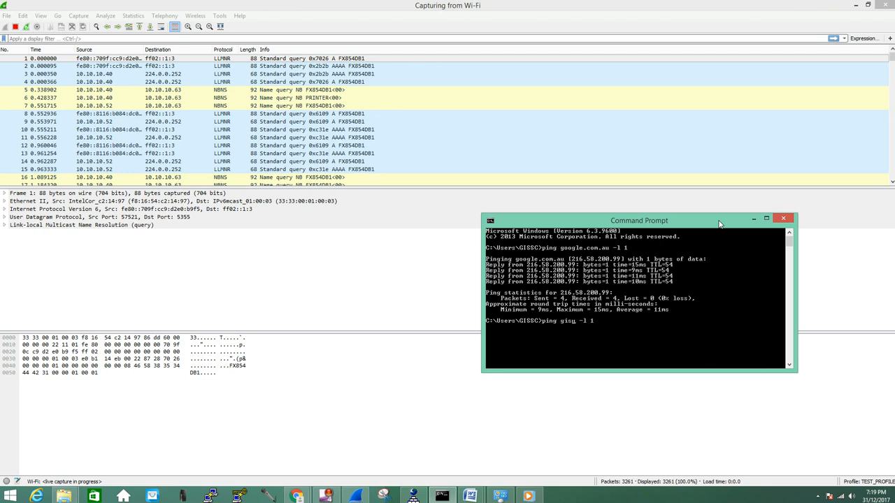
type("sc")
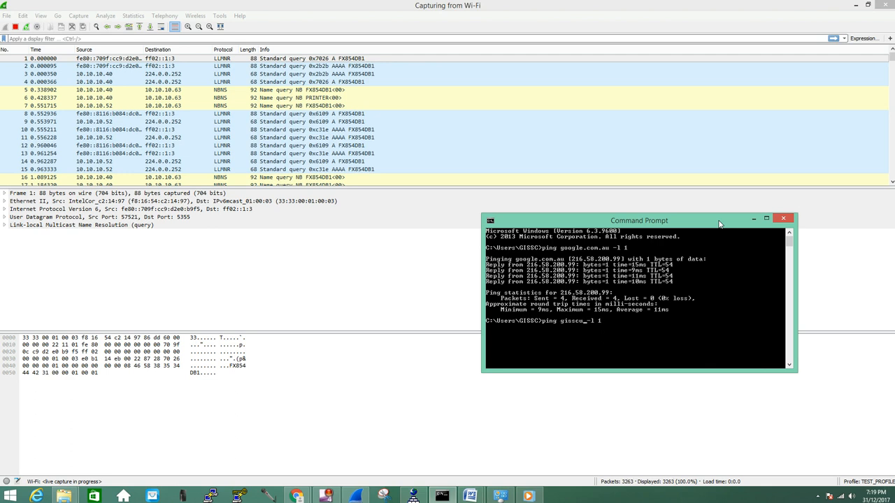
type(".com.au")
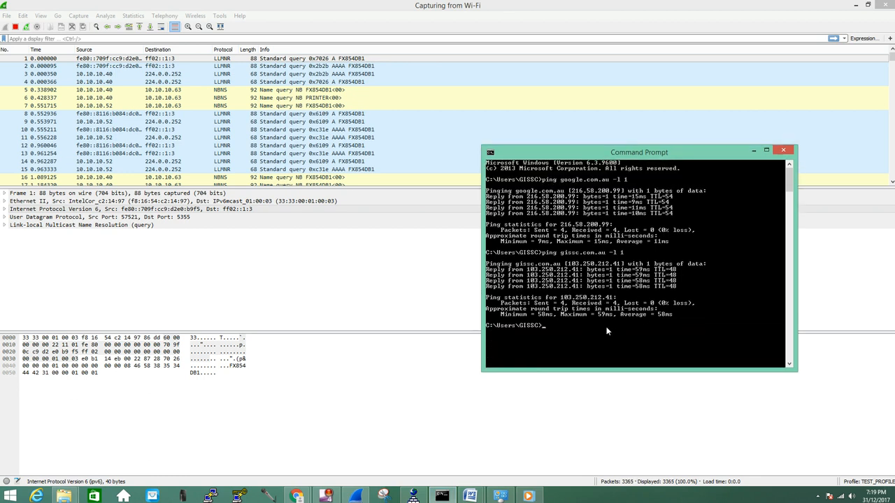
Ping gissc.com.au, apple.com.au, apple.com and yahoo.com with one-byte packets
type("ping gissc.com.au -1 1")
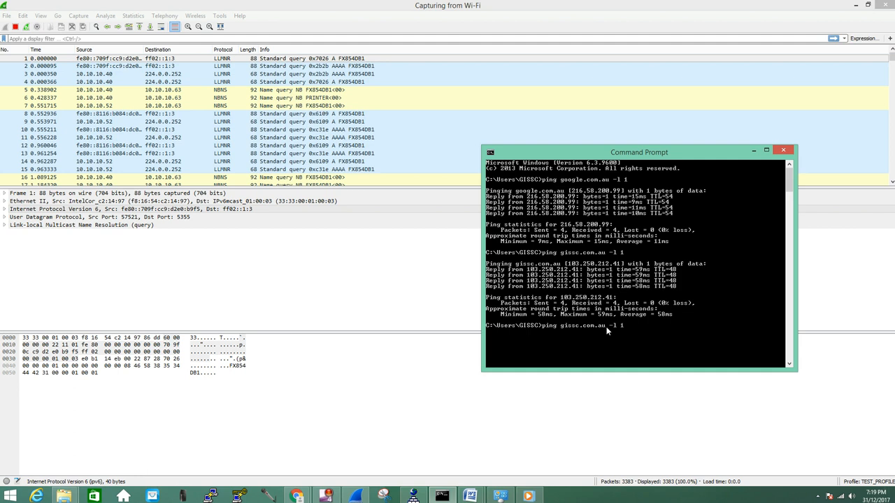
type("appl.com.au")
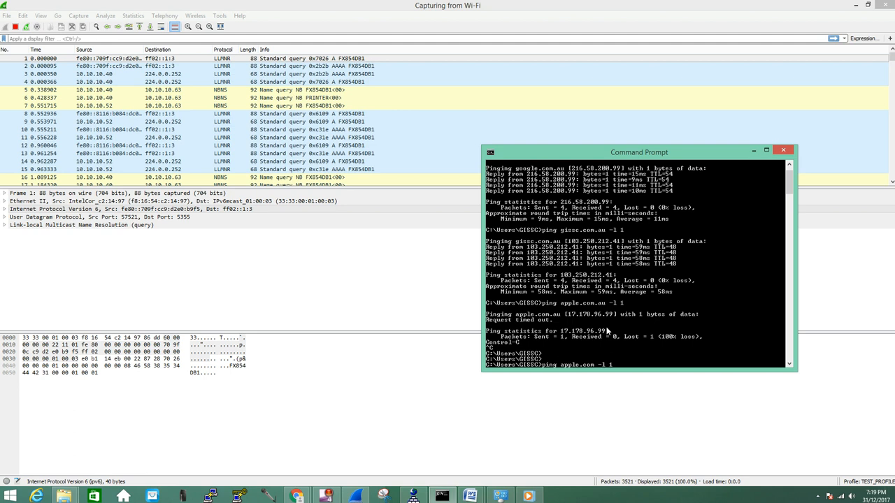
key("Return")
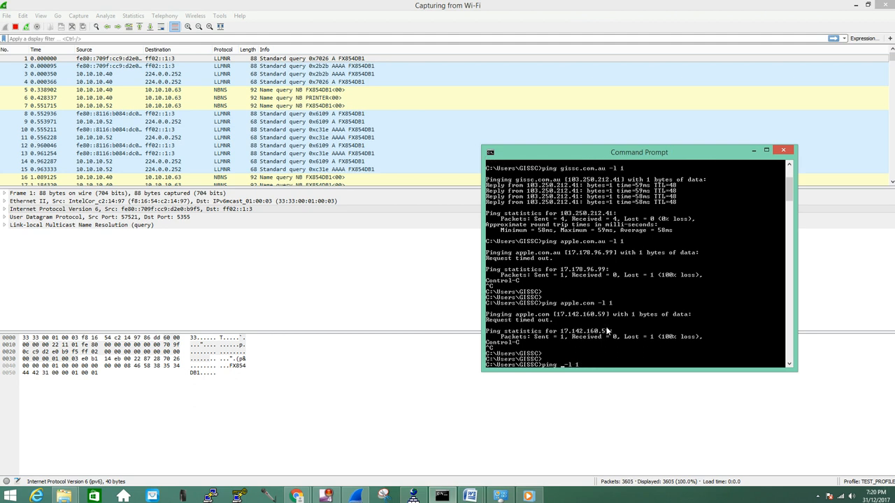
type("yahoo.com")
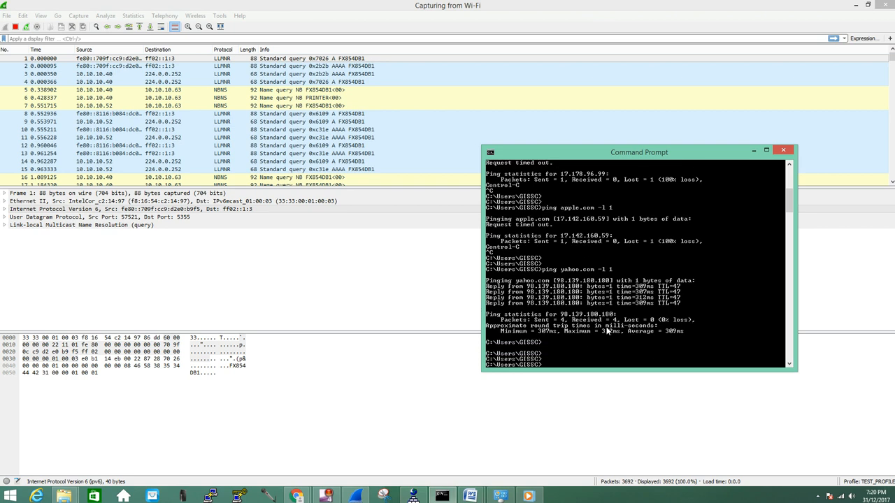
type("telnet")
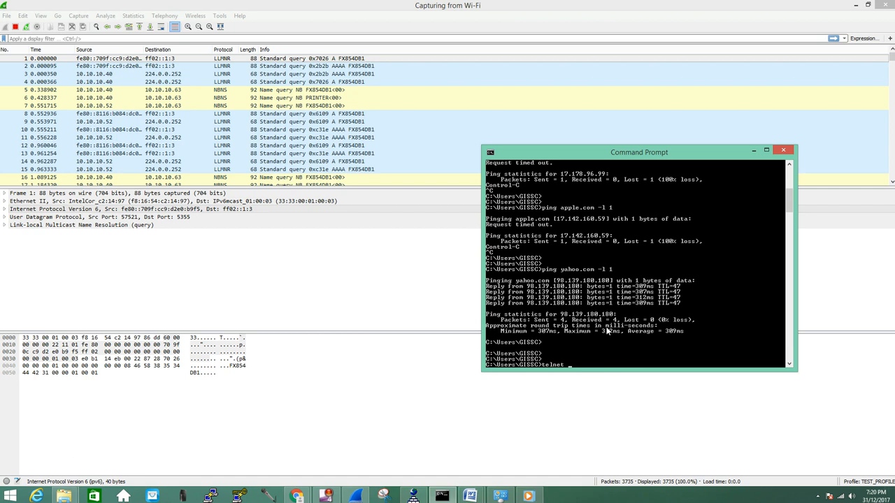
Run telnet gissc.com.au 443 to open a TCP connection
type("gissc.com.au")
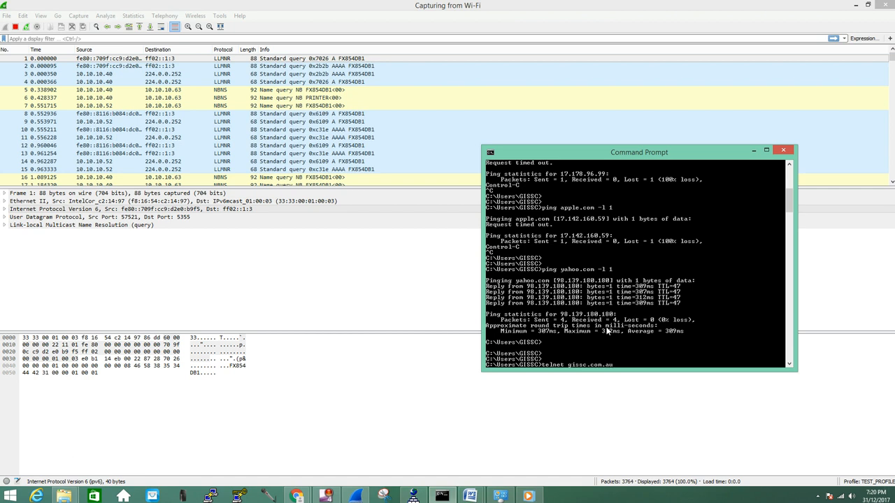
type("443")
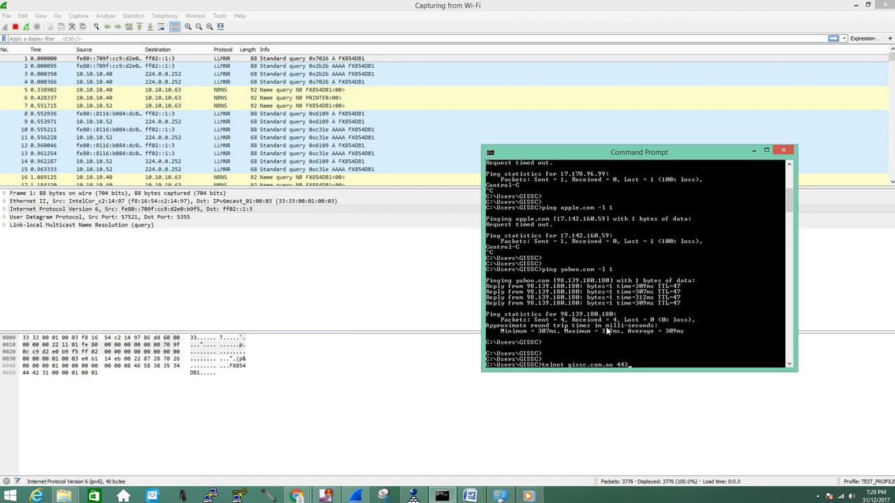
key("Return")
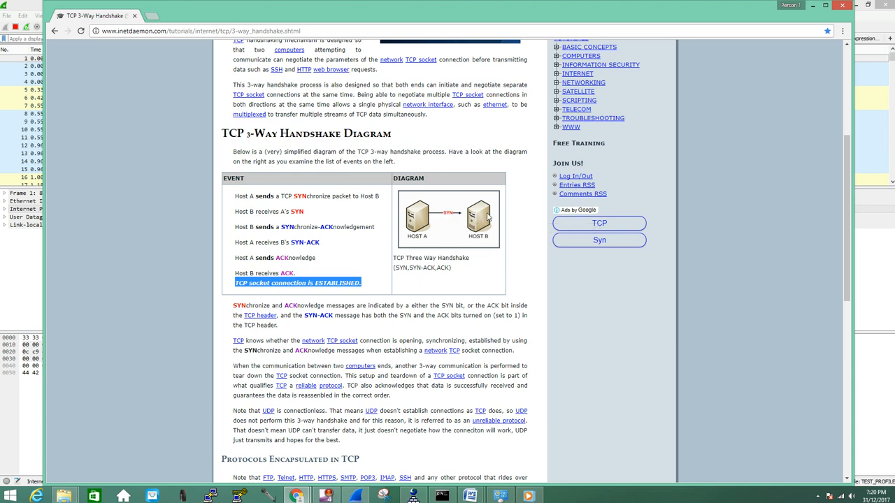
mouse_move(479, 218)
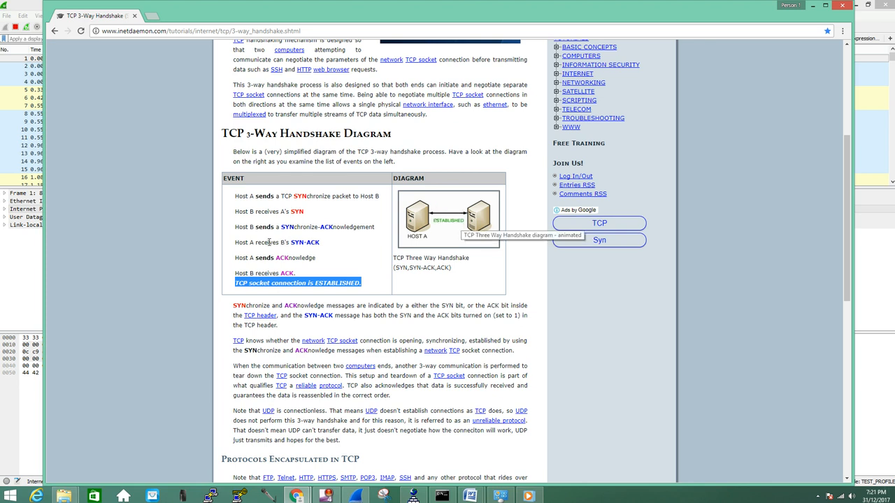
mouse_move(475, 243)
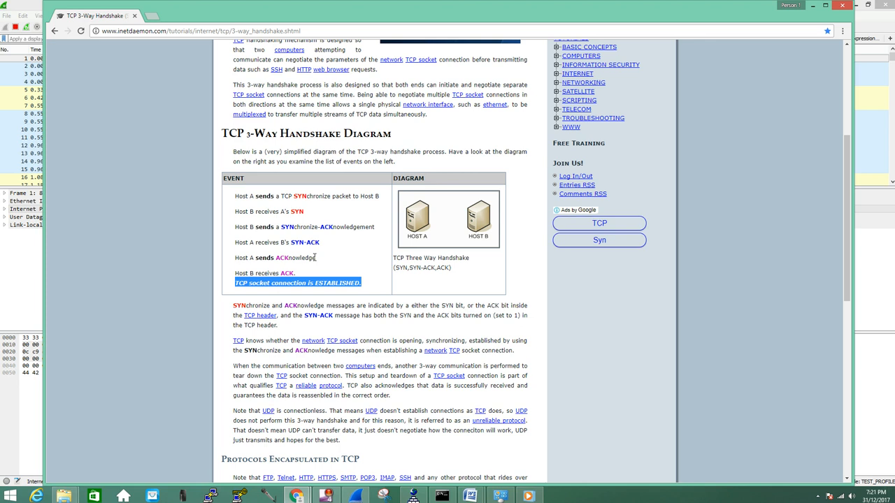
mouse_move(293, 273)
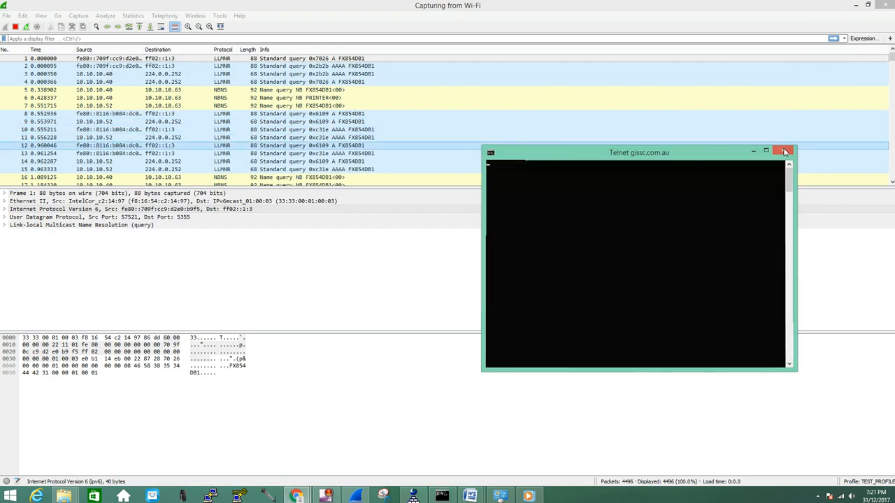
Close the Telnet window, stop the capture, and browse the 4,539 packets
left_click(783, 151)
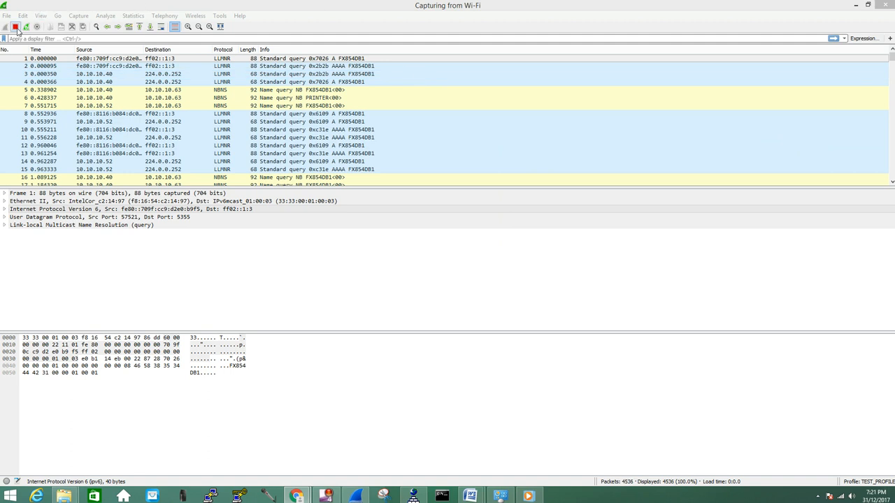
left_click(15, 27)
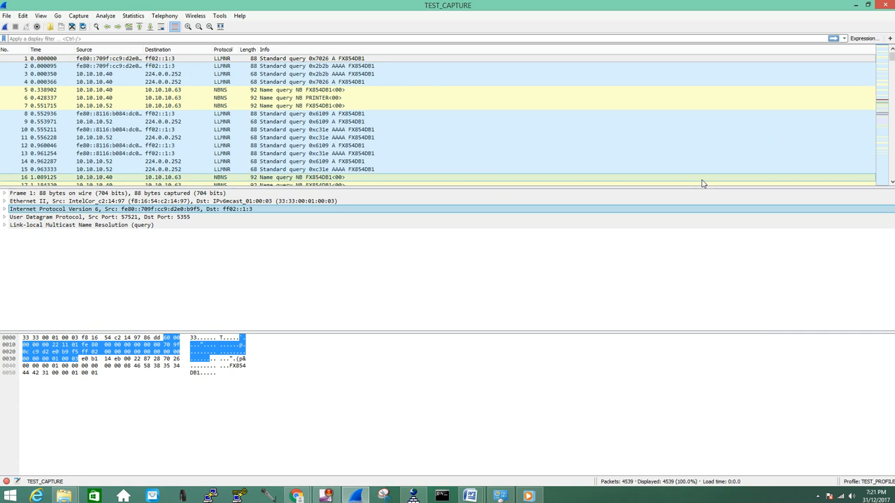
mouse_move(592, 316)
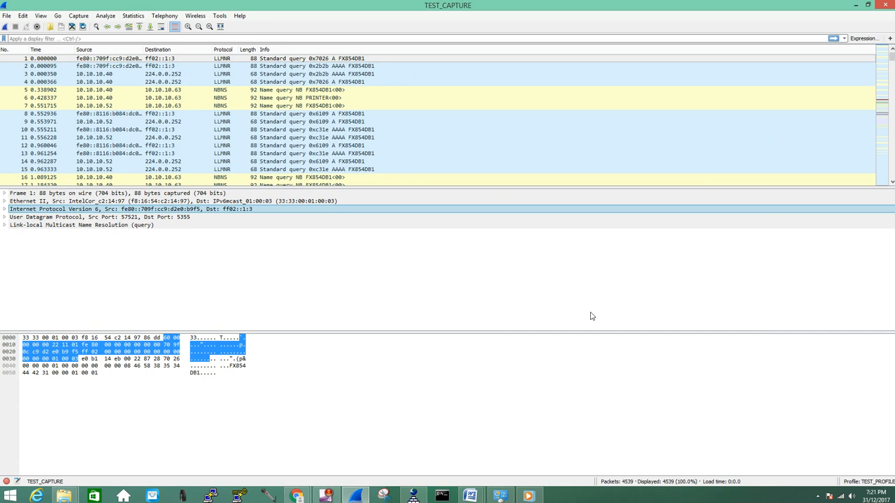
mouse_move(453, 5)
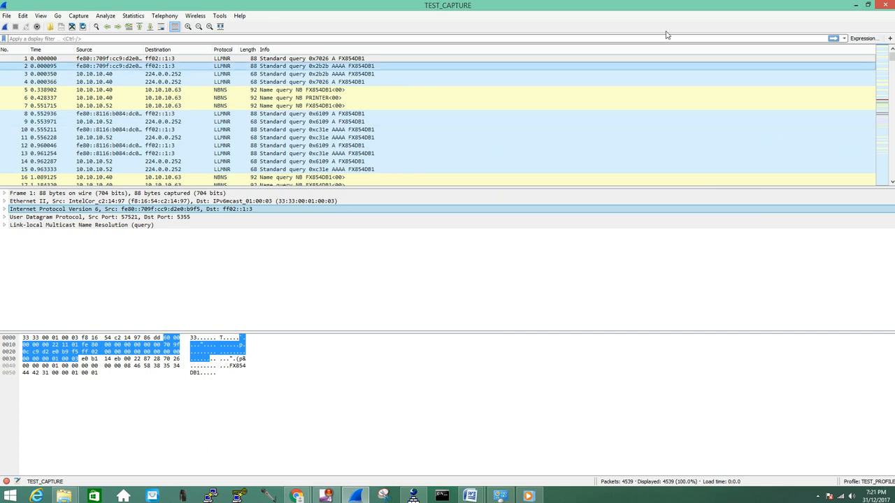
scroll("down", 3)
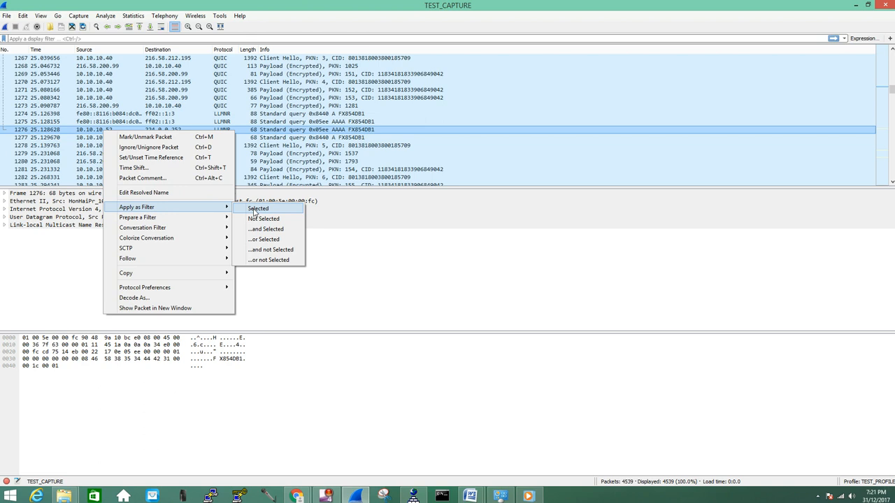
Filter packets to source 10.10.10.52 and destination 10.10.10.63
left_click(258, 209)
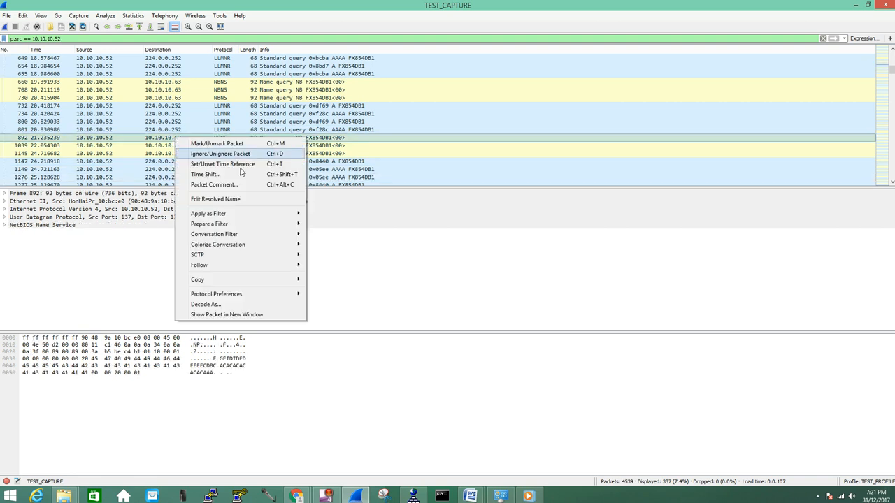
mouse_move(209, 213)
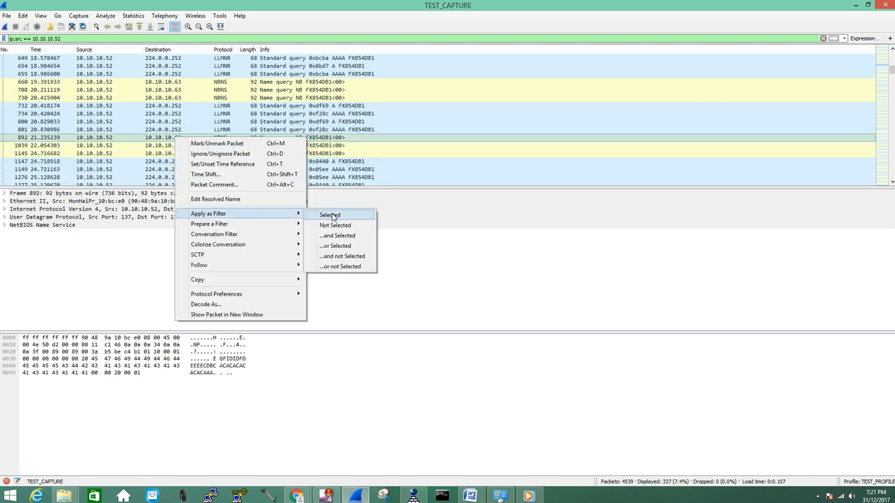
mouse_move(336, 246)
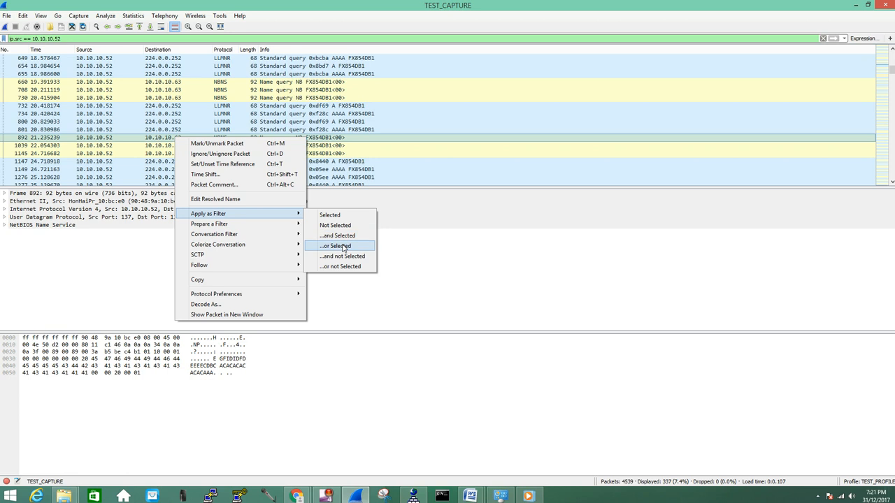
mouse_move(337, 235)
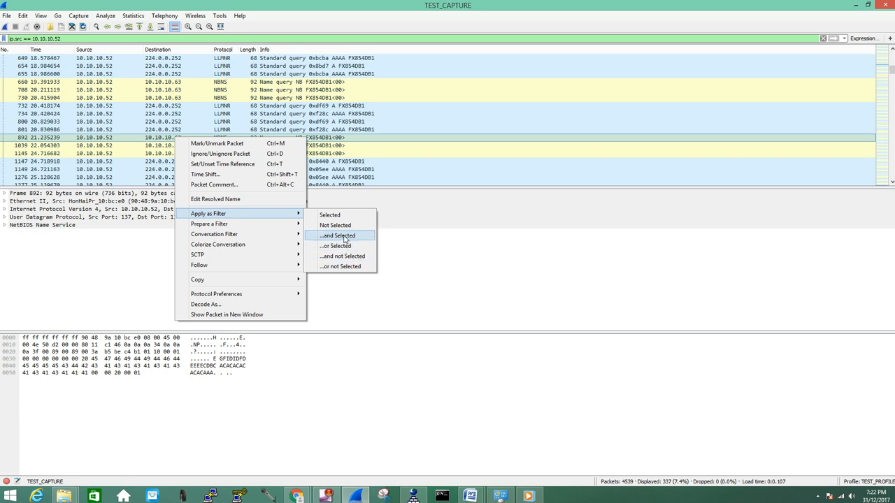
left_click(337, 235)
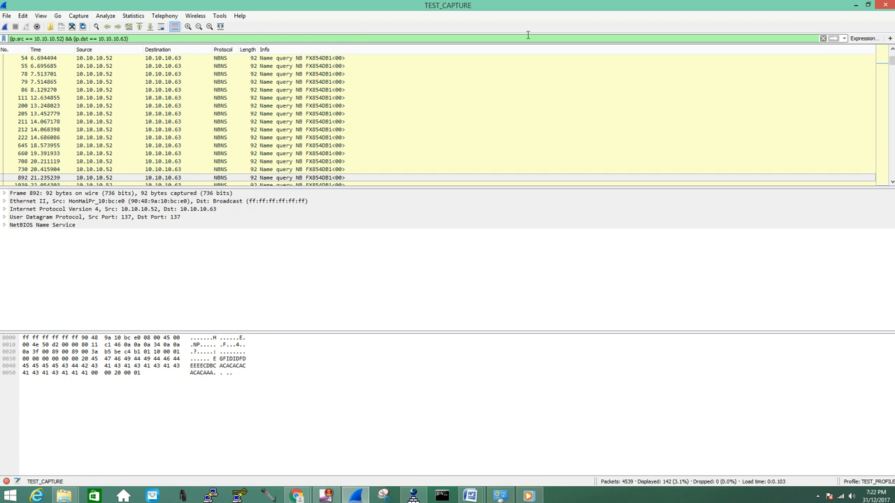
mouse_move(612, 37)
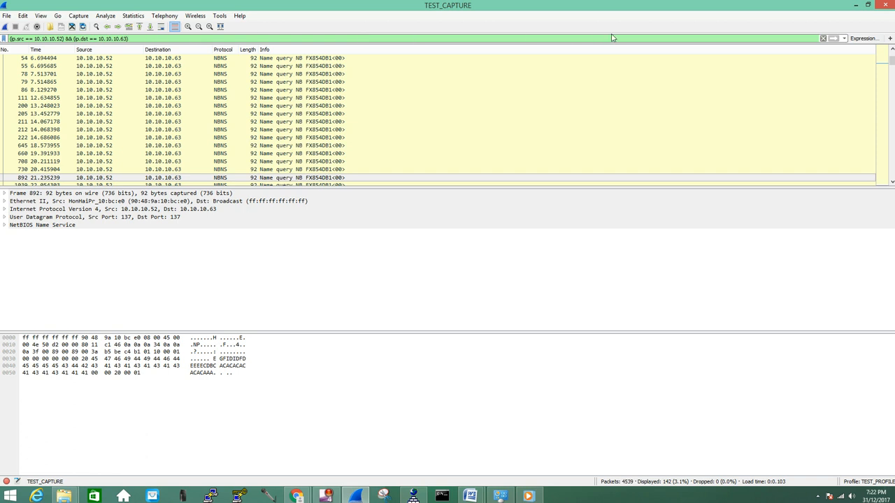
mouse_move(273, 32)
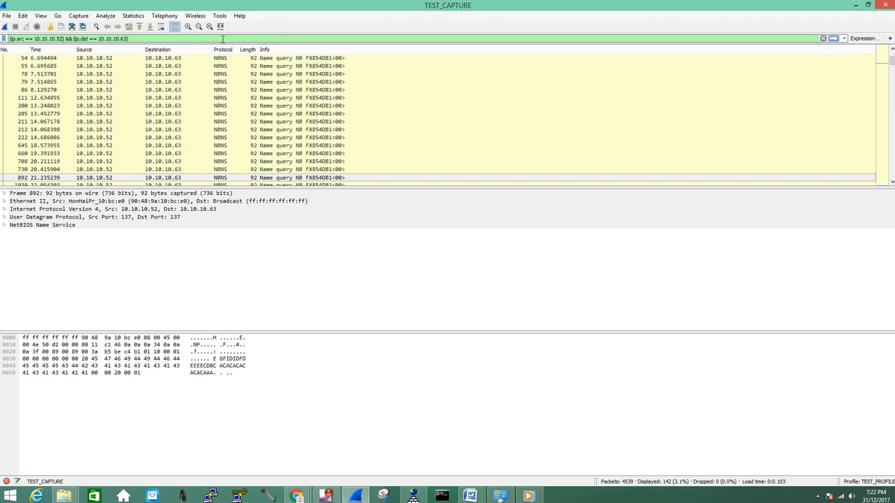
Filter port 443 traffic from 10.10.10.52 to 103.250.212.41, then start typing ipconfig in Command Prompt
type("&&")
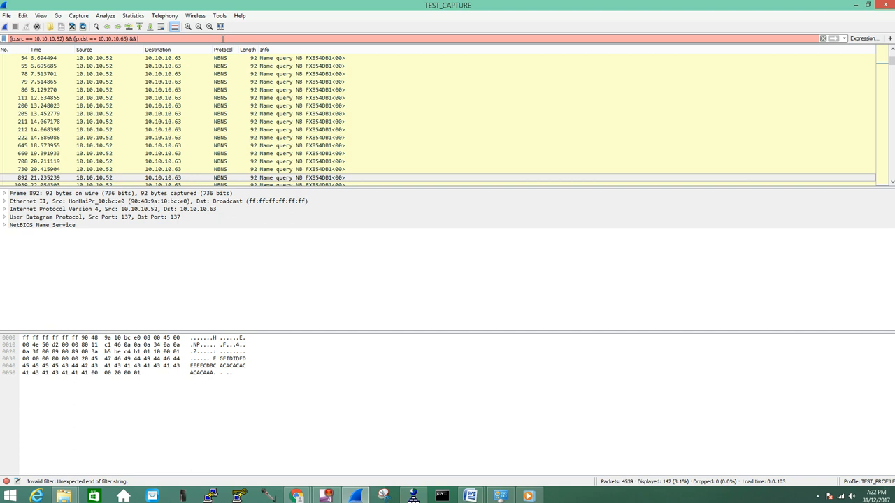
type("tcp.port=")
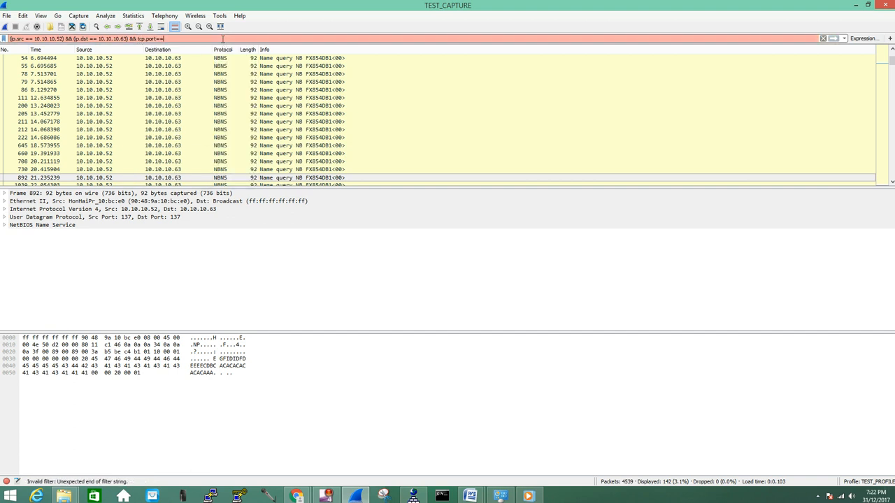
type("=")
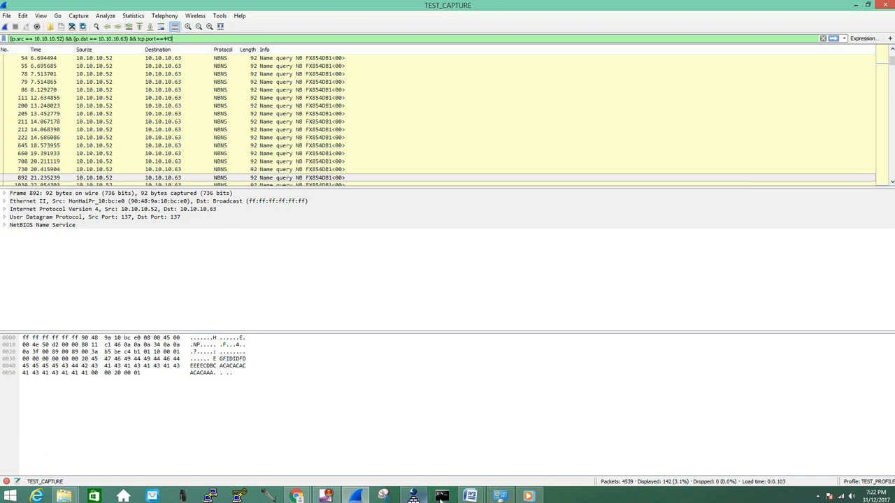
left_click(442, 496)
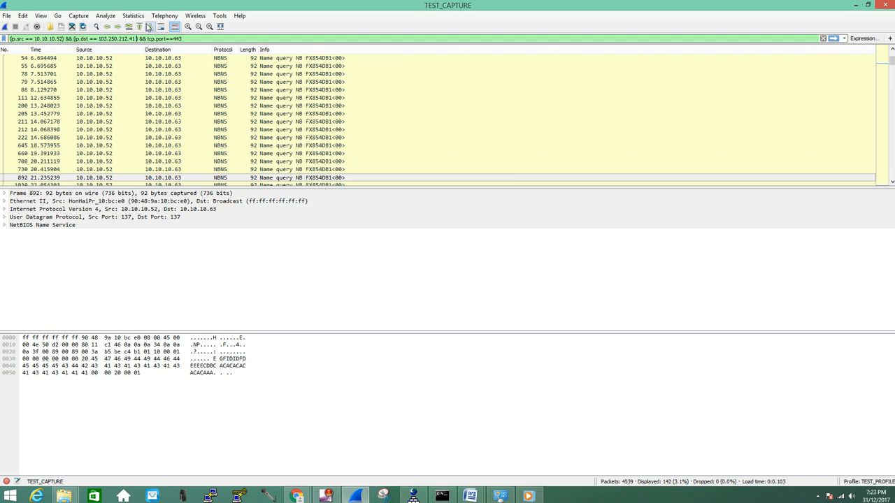
left_click(823, 38)
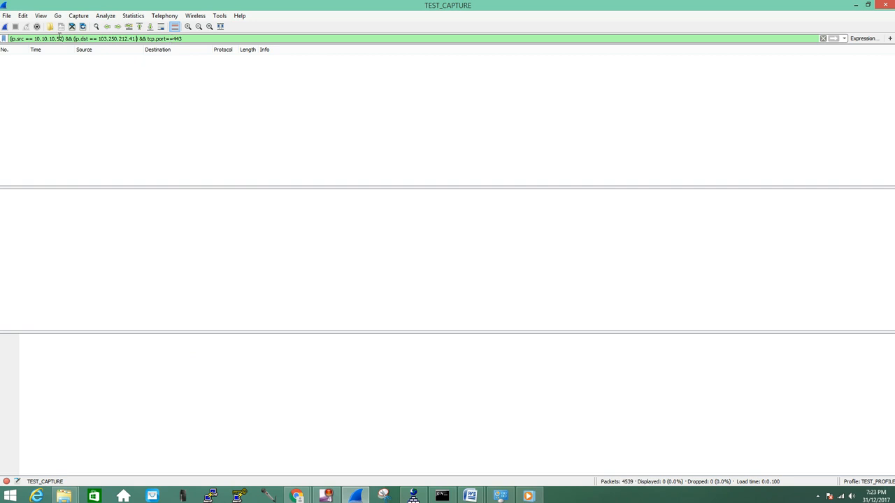
left_click(441, 496)
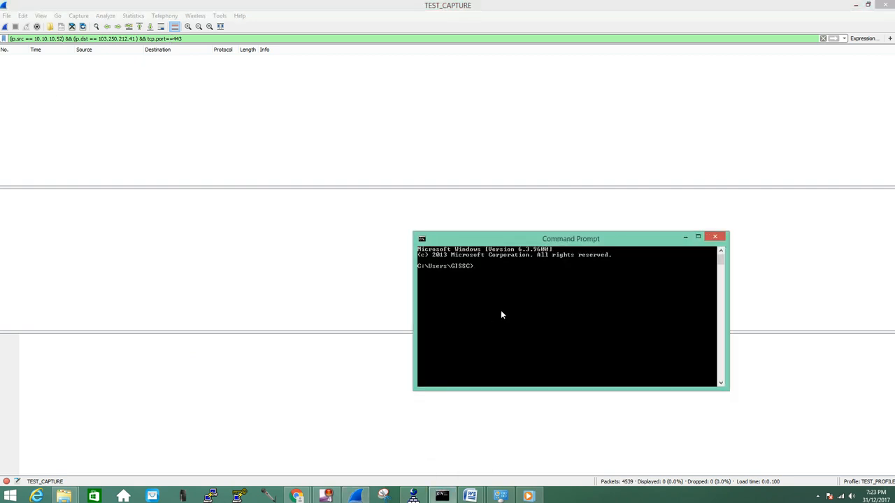
type("ipcon")
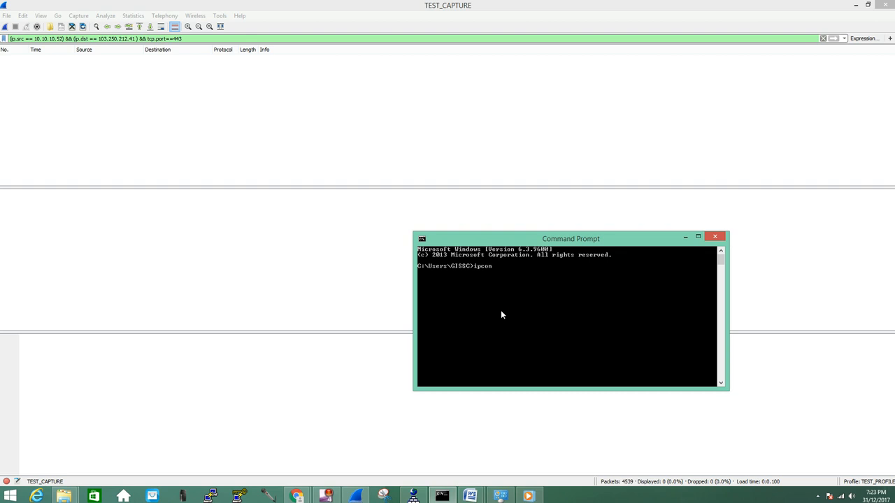
Run ipconfig, then apply the filter with source 10.10.10.40 to reveal 68 handshake and TLS packets
type("f")
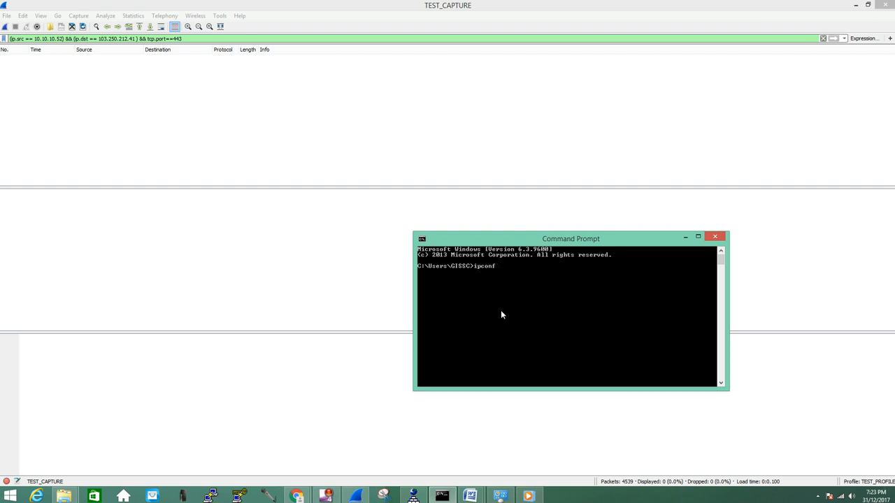
type("40")
key("Return")
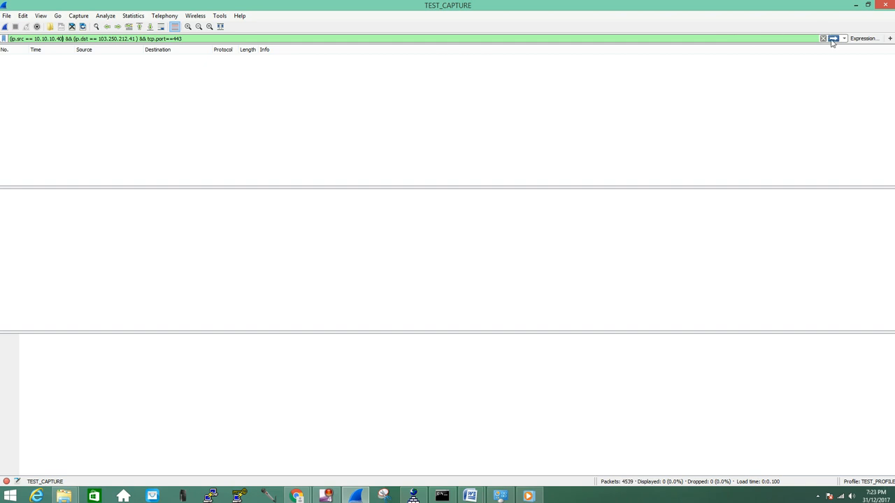
left_click(833, 38)
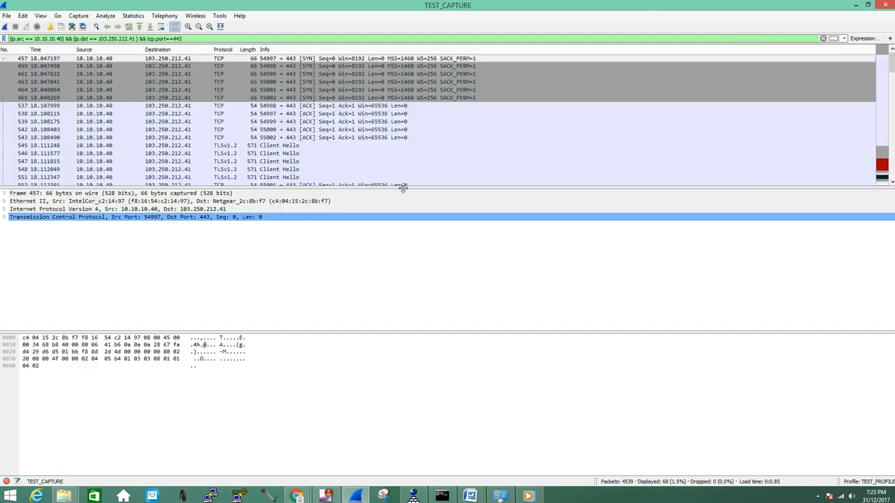
Enlarge the packet list, expand the SYN's TCP details, and jump to ACK frame 538
left_click_drag(402, 186, 414, 254)
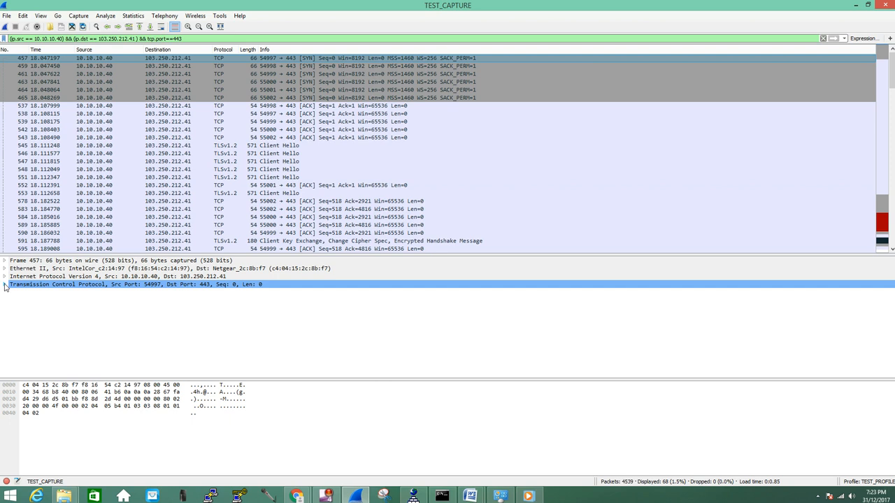
left_click(5, 284)
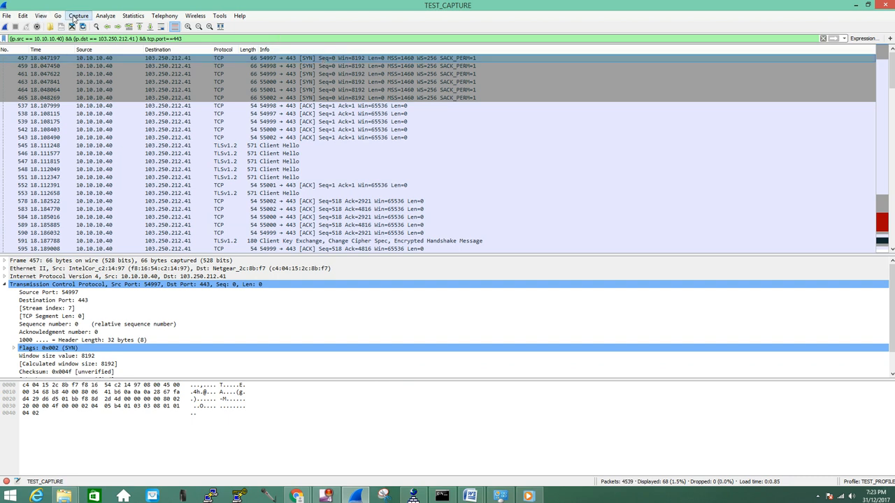
left_click(58, 15)
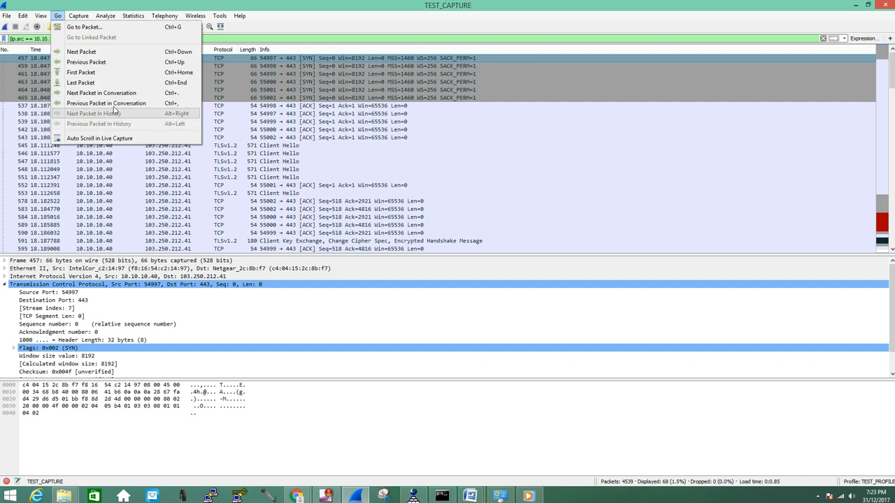
mouse_move(101, 93)
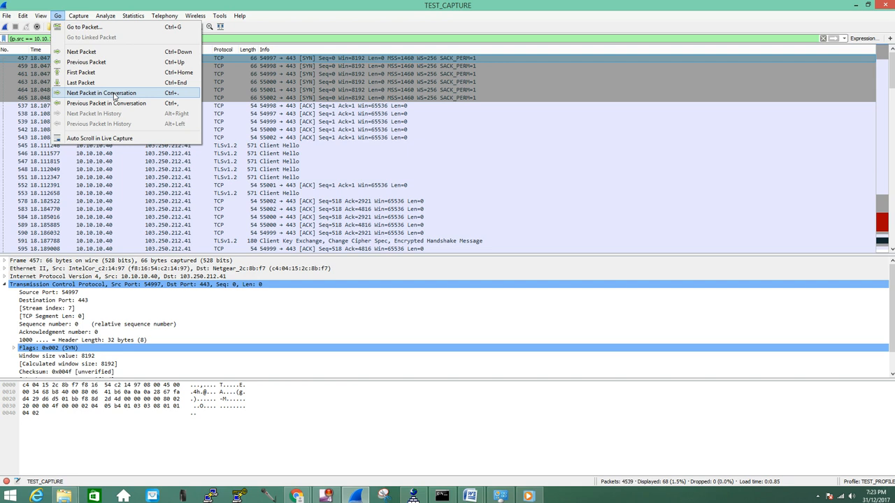
left_click(102, 93)
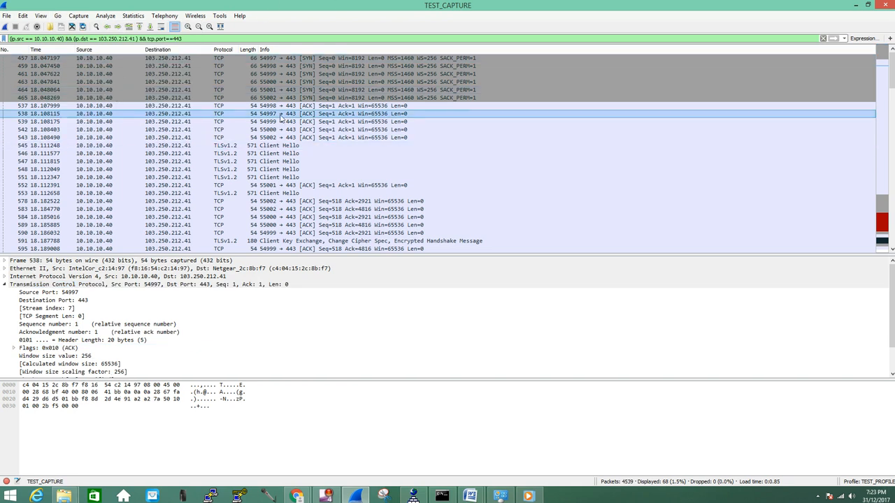
mouse_move(315, 119)
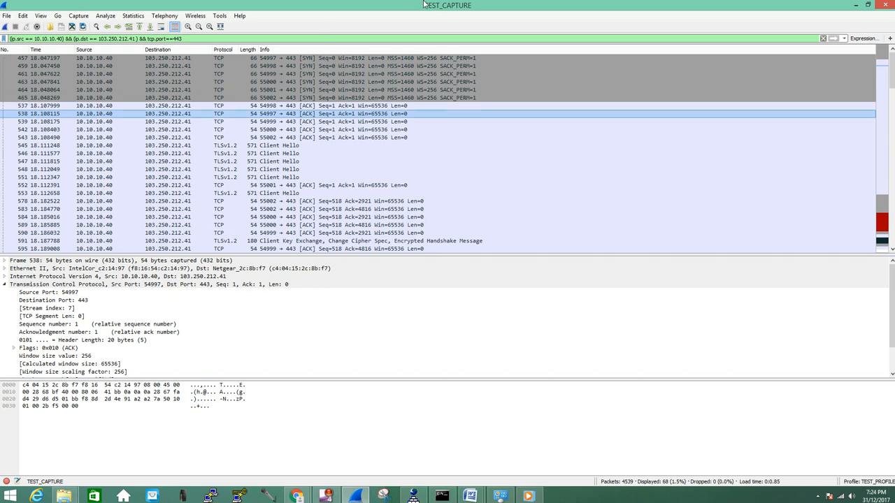
mouse_move(239, 4)
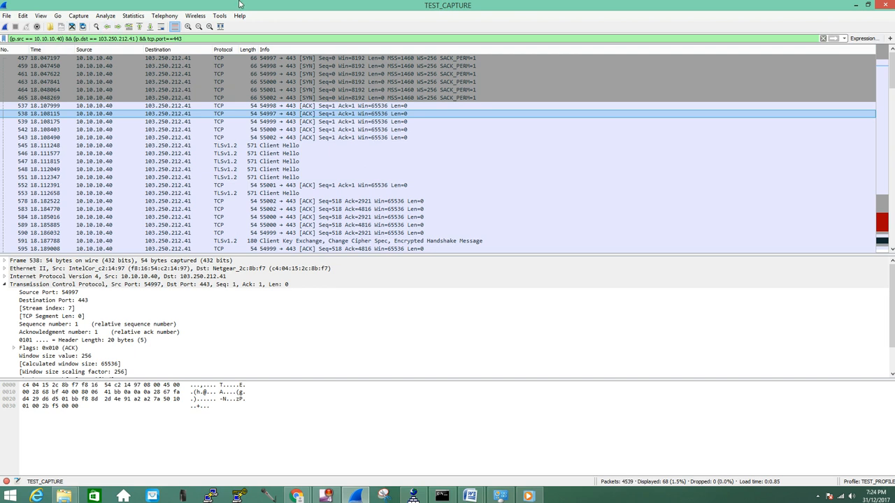
mouse_move(107, 47)
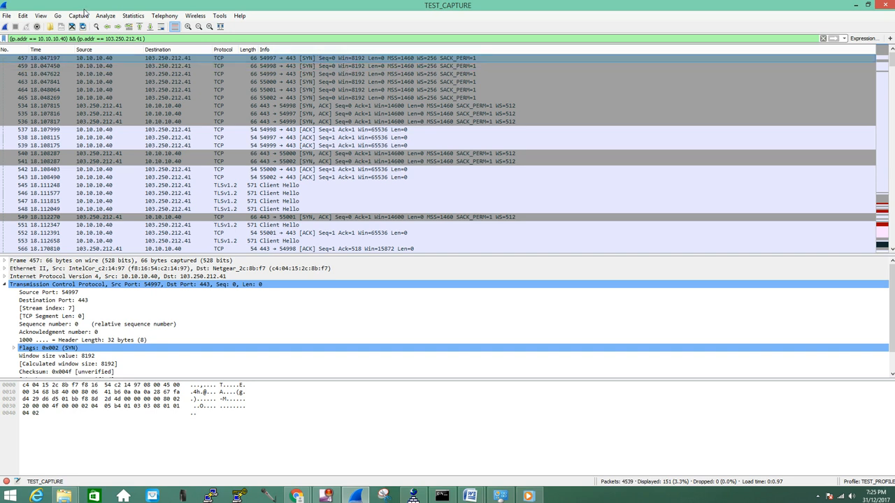
Use Go > Next Packet in Conversation to reach SYN-ACK frame 535
left_click(58, 15)
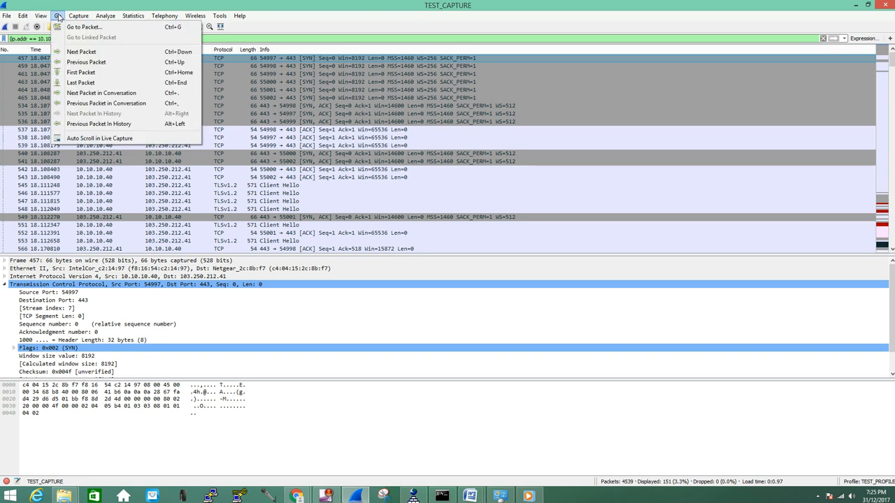
mouse_move(101, 93)
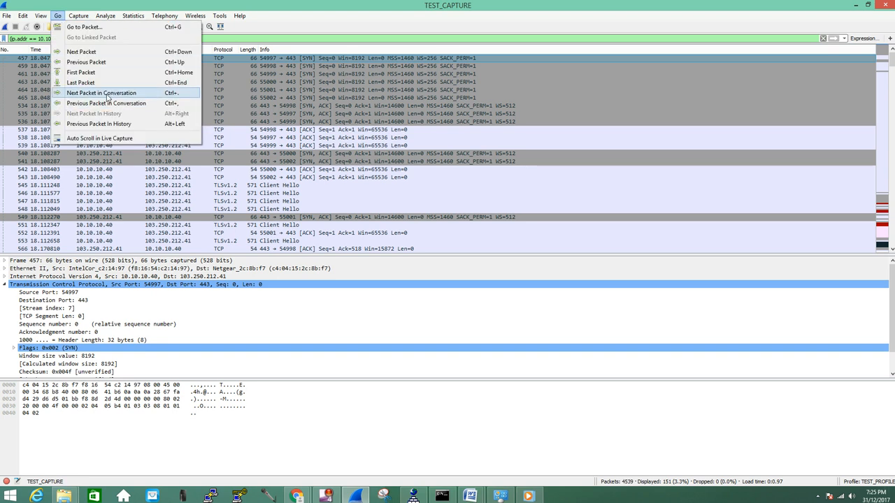
left_click(101, 92)
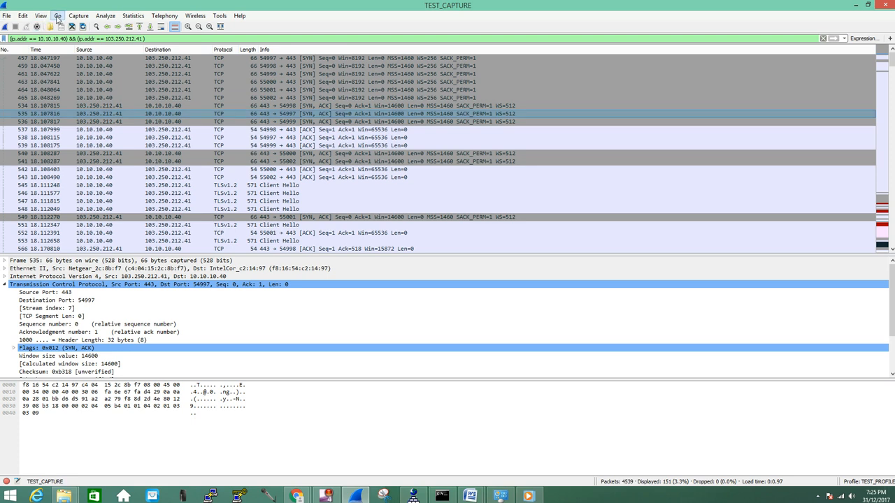
Step on to frame 538 with Next Packet in Conversation and scroll the details
left_click(56, 15)
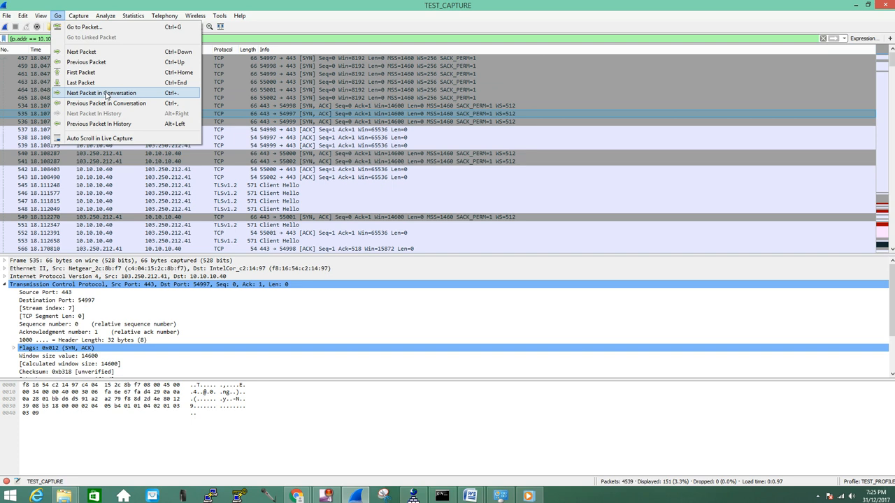
left_click(101, 92)
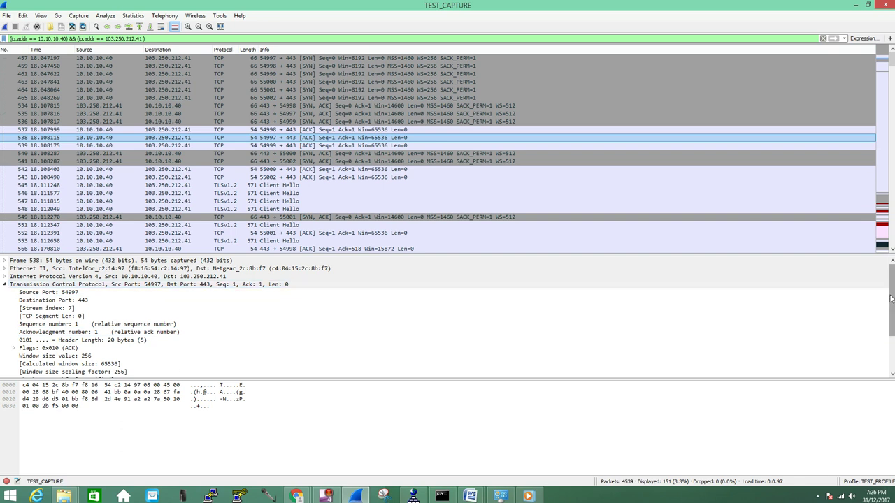
scroll("down", 3)
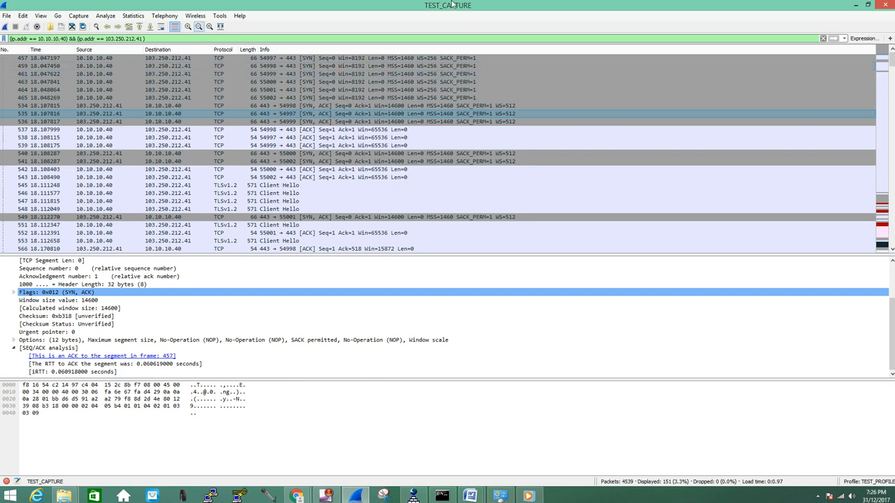
mouse_move(521, 5)
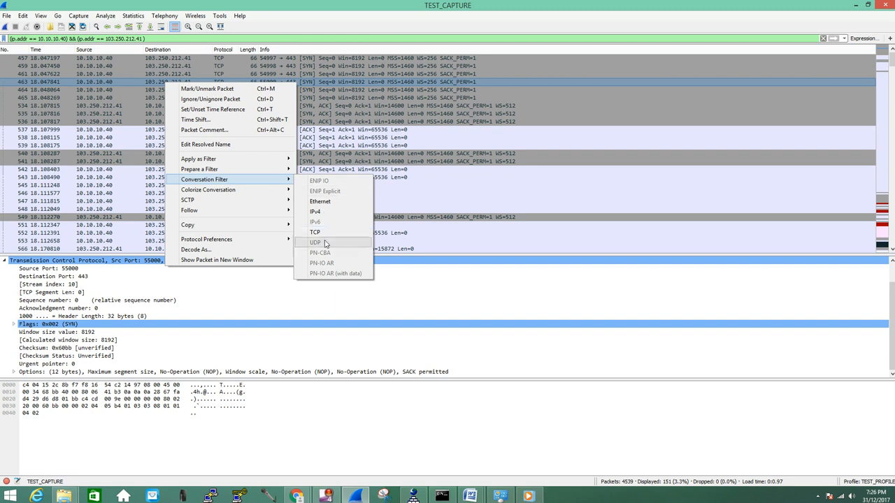
mouse_move(314, 232)
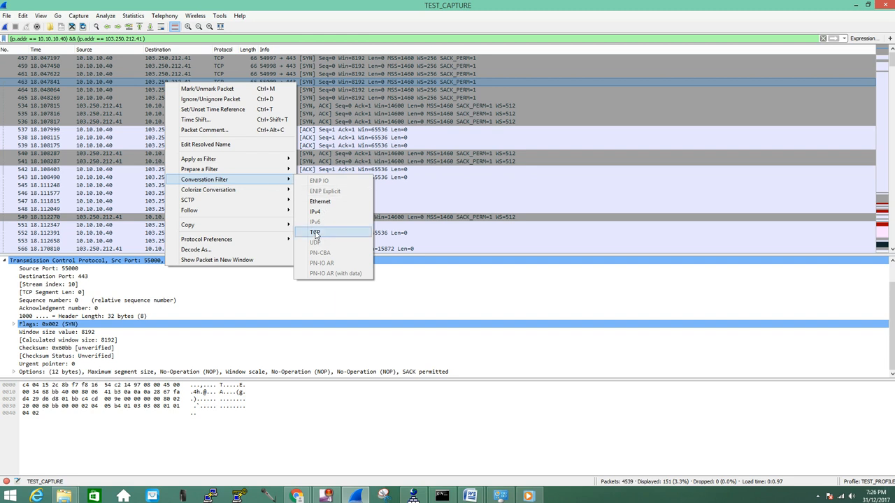
Apply a TCP conversation filter isolating the 18-packet port 55000 conversation
left_click(315, 232)
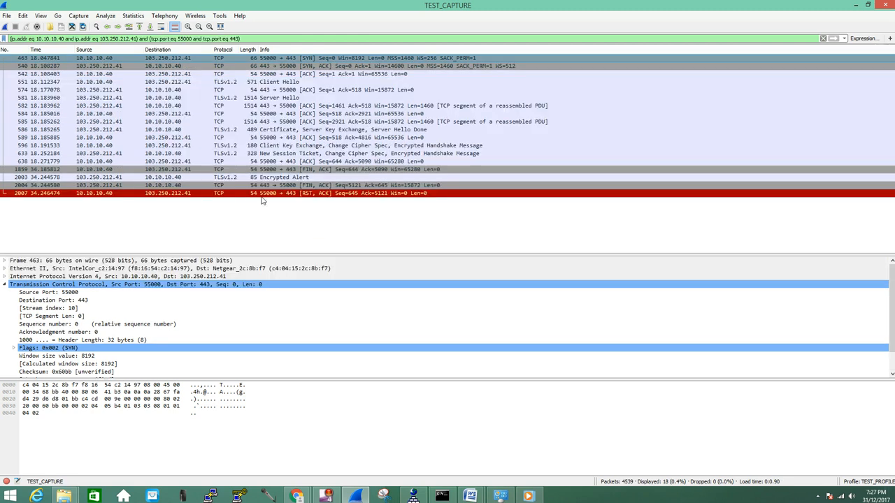
mouse_move(379, 6)
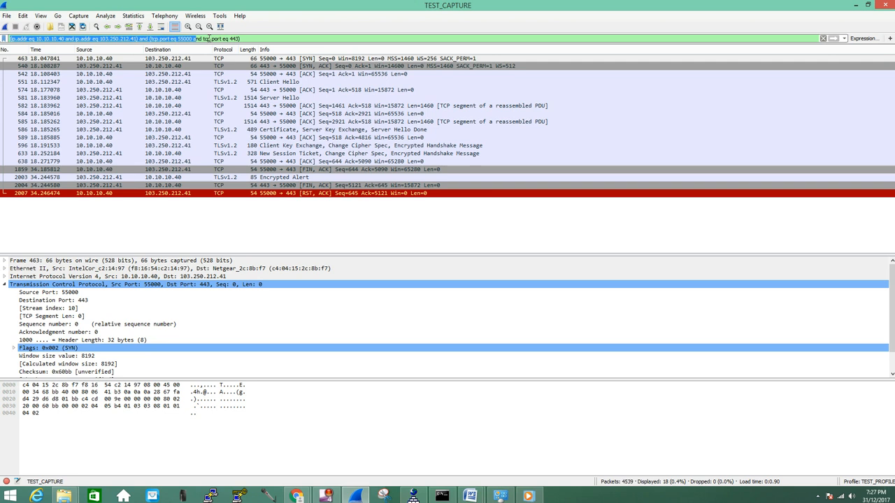
mouse_move(537, 4)
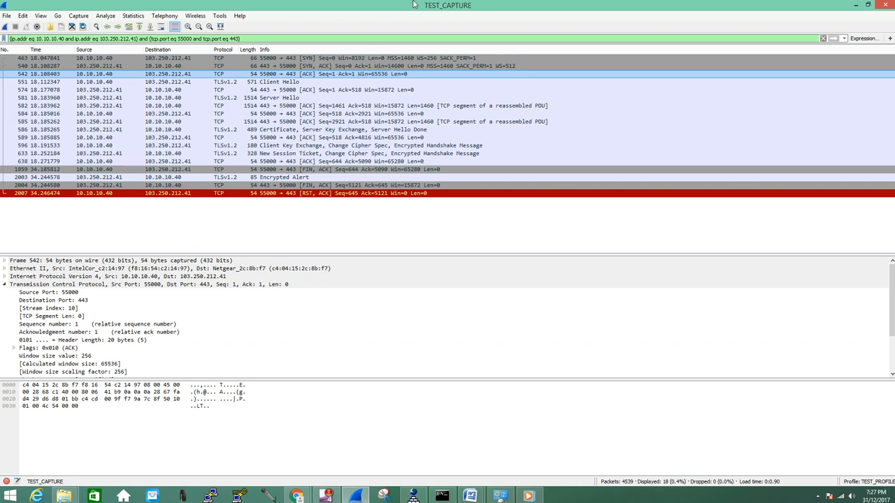
mouse_move(210, 89)
type("tcp.port==443")
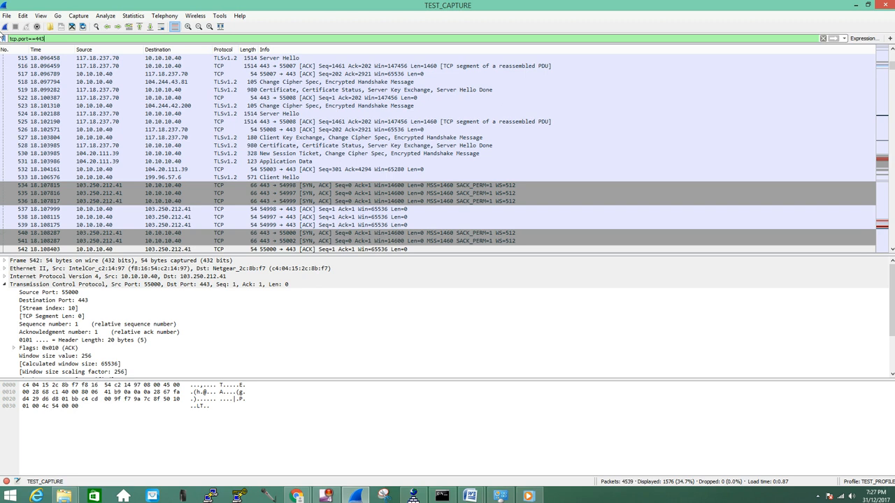
Scroll up through the tcp.port==443 results and click in the packet list
scroll("up", 3)
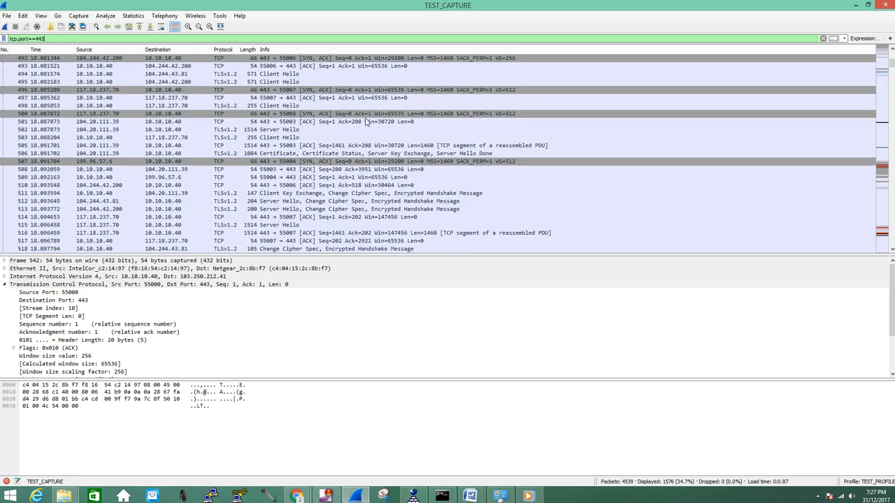
scroll("up", 3)
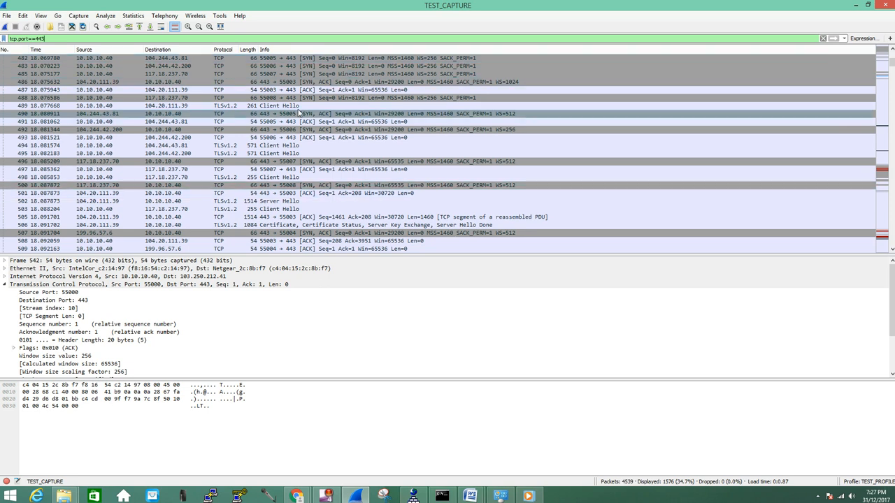
left_click(280, 105)
type("icmp")
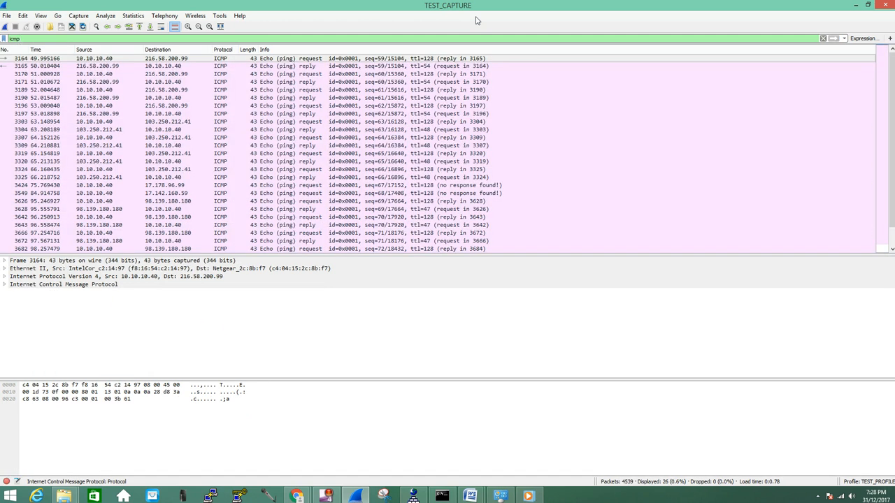
mouse_move(890, 184)
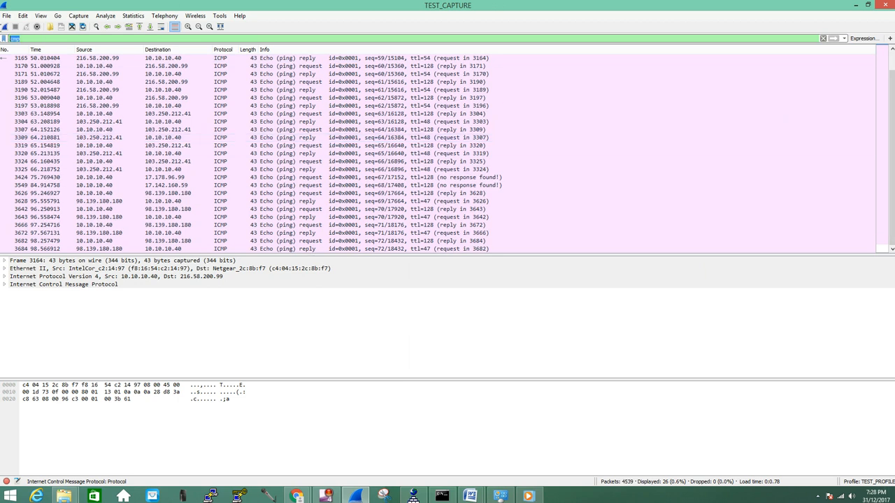
mouse_move(305, 5)
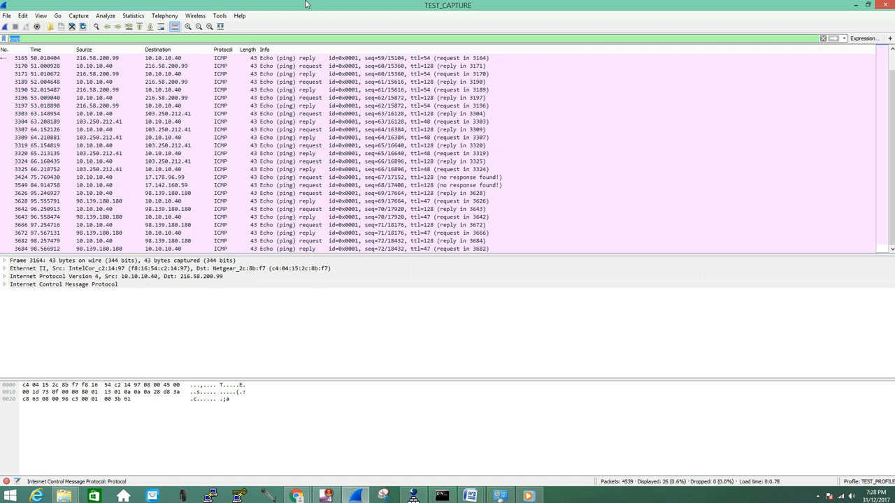
Enter ip.addr==10.10.10.0/24 in the display filter bar without applying it
type("ip")
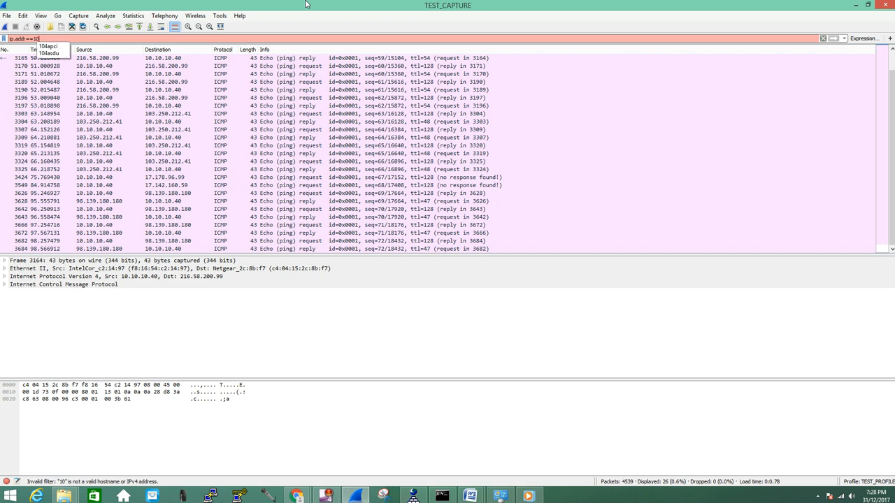
type(".10.10.")
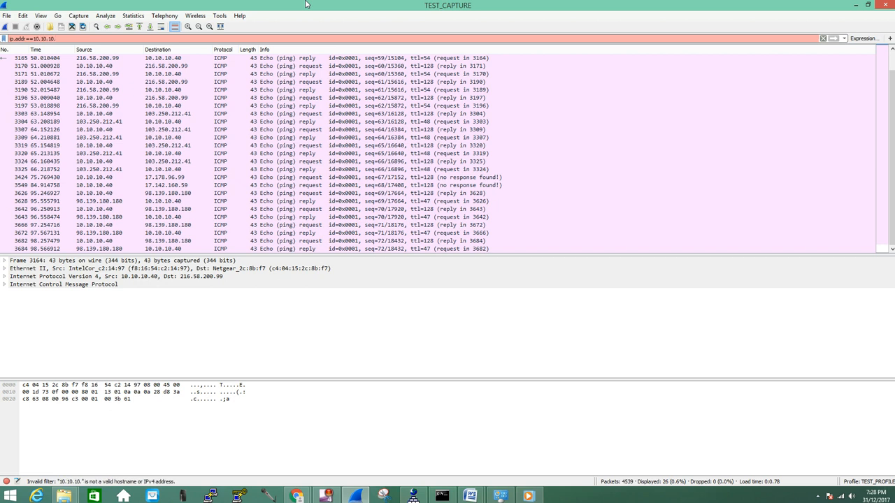
type("0/24")
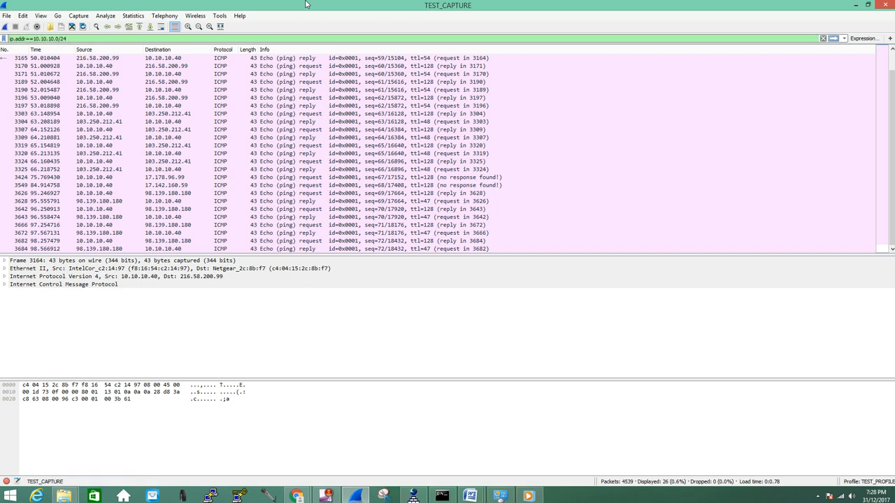